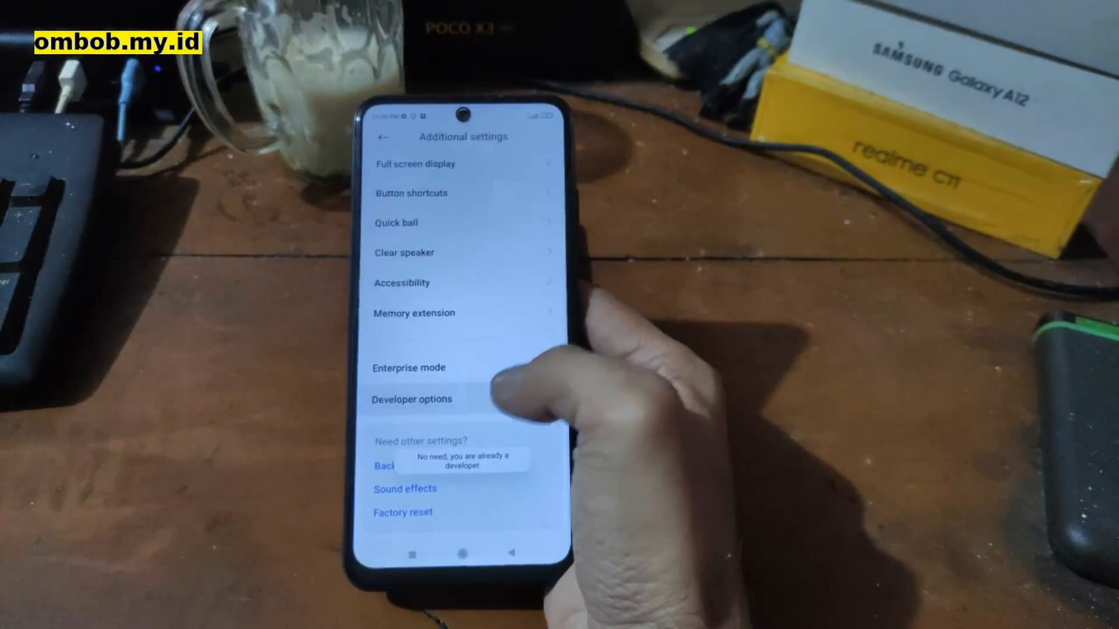
# Tap Developer options in Additional settings and see the 'already a developer' toast.
pyautogui.click(411, 399)
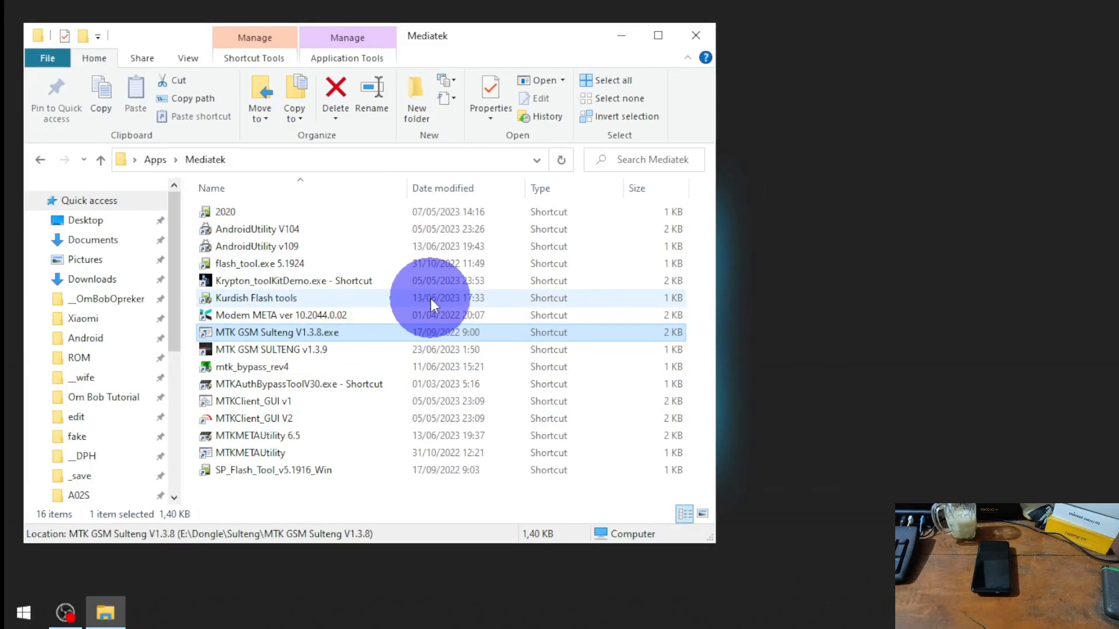
pyautogui.moveTo(361, 328)
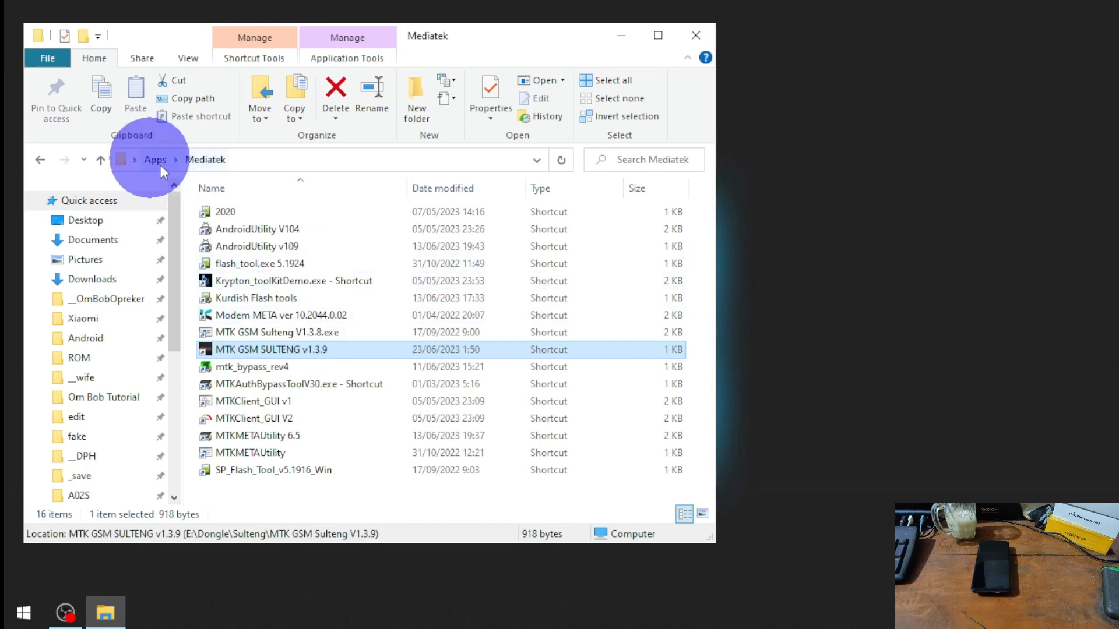
pyautogui.click(155, 160)
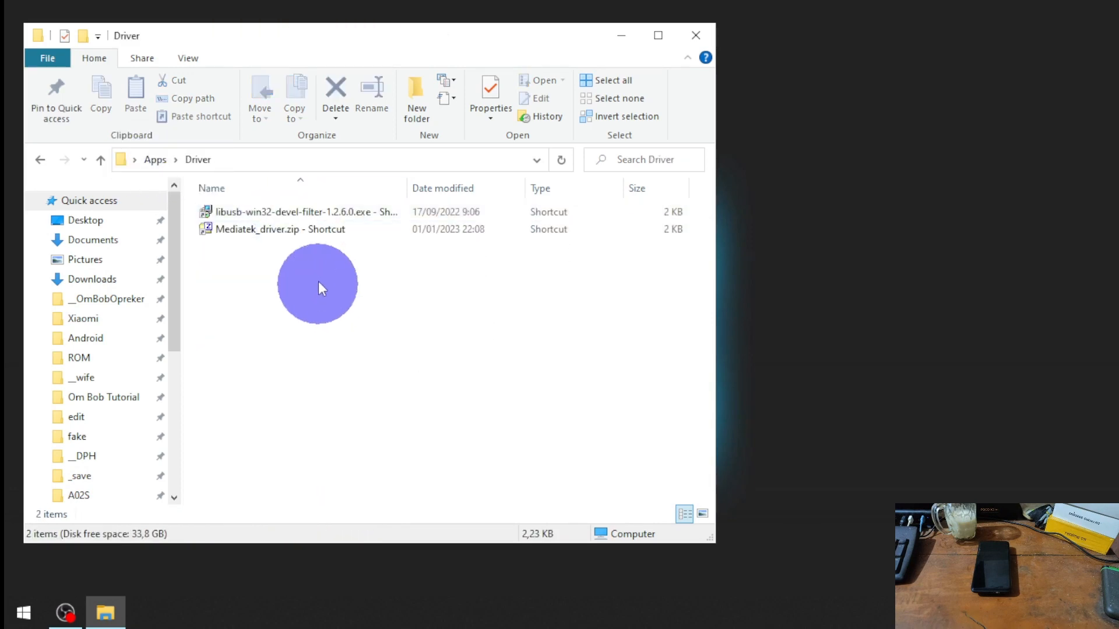
pyautogui.click(267, 229)
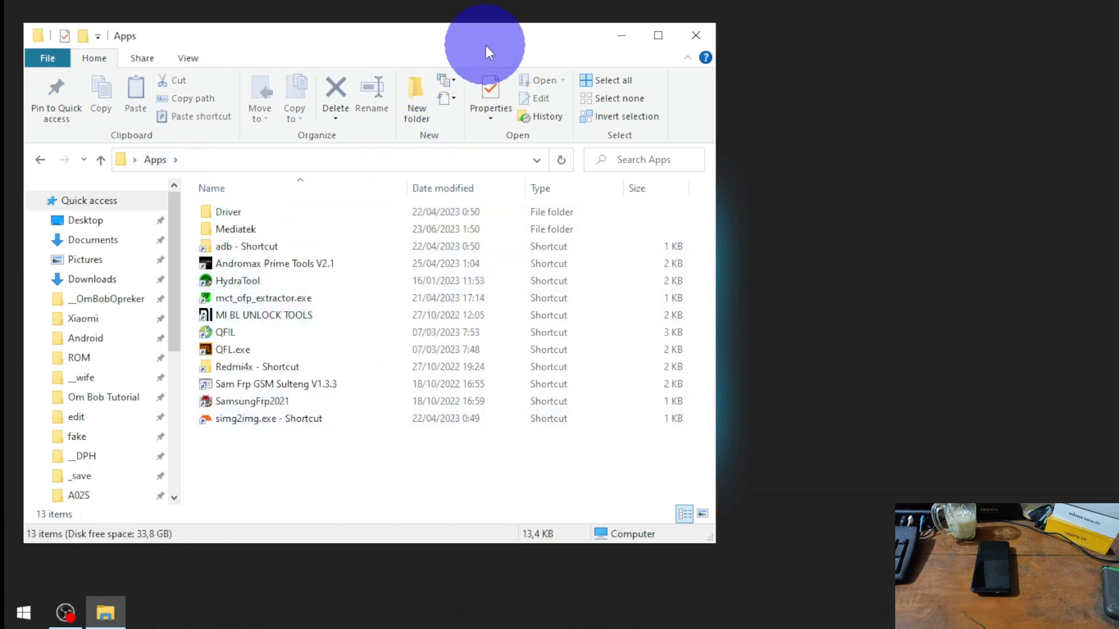
pyautogui.click(251, 212)
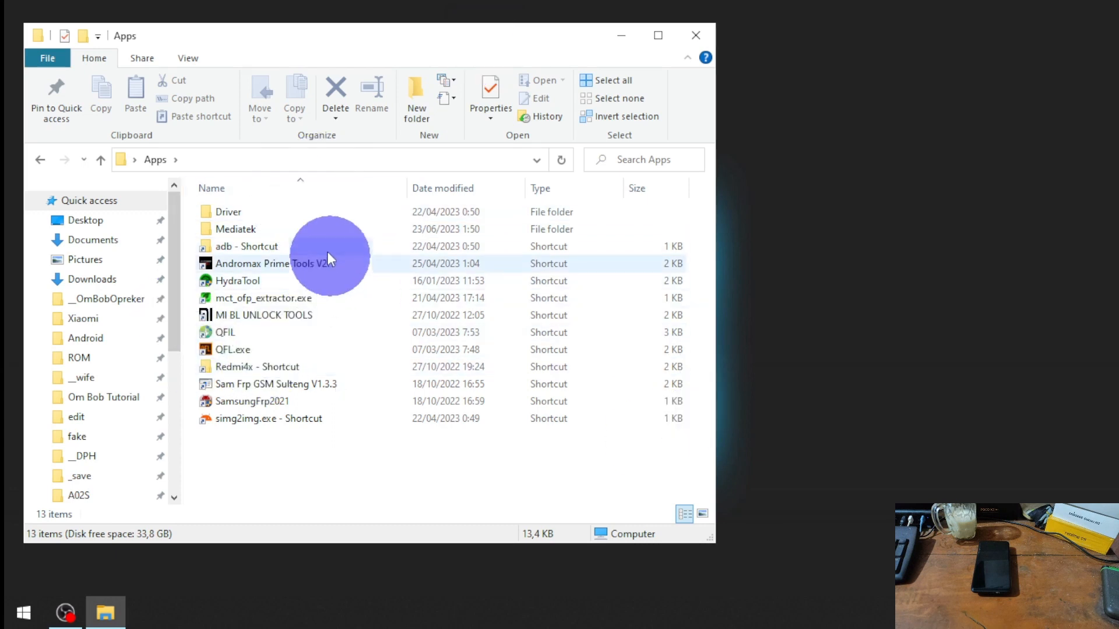
pyautogui.doubleClick(235, 229)
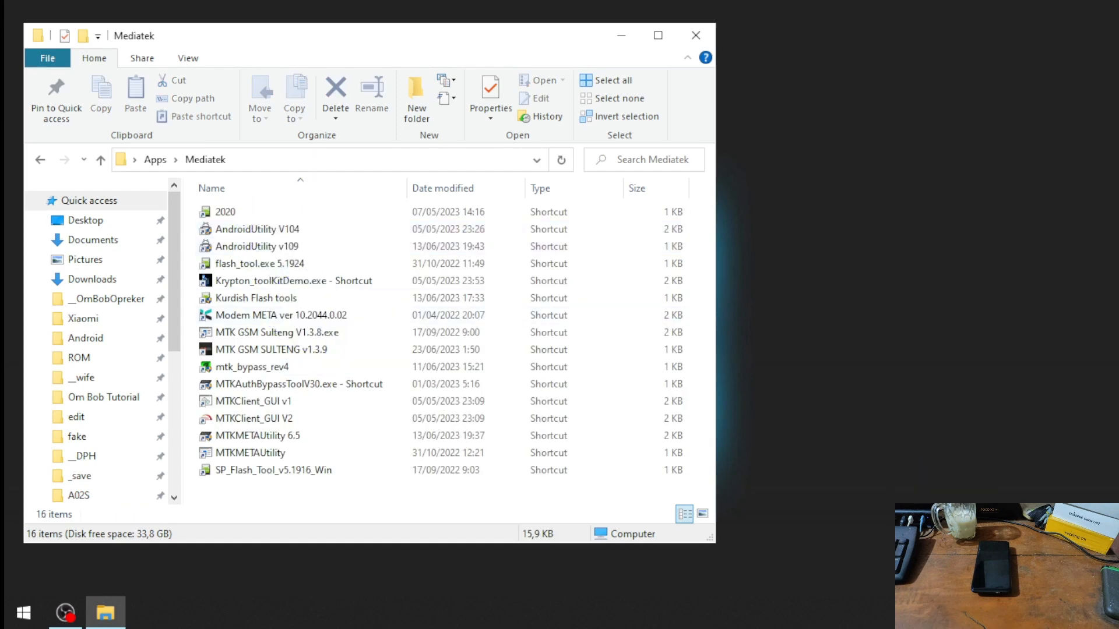
pyautogui.click(249, 367)
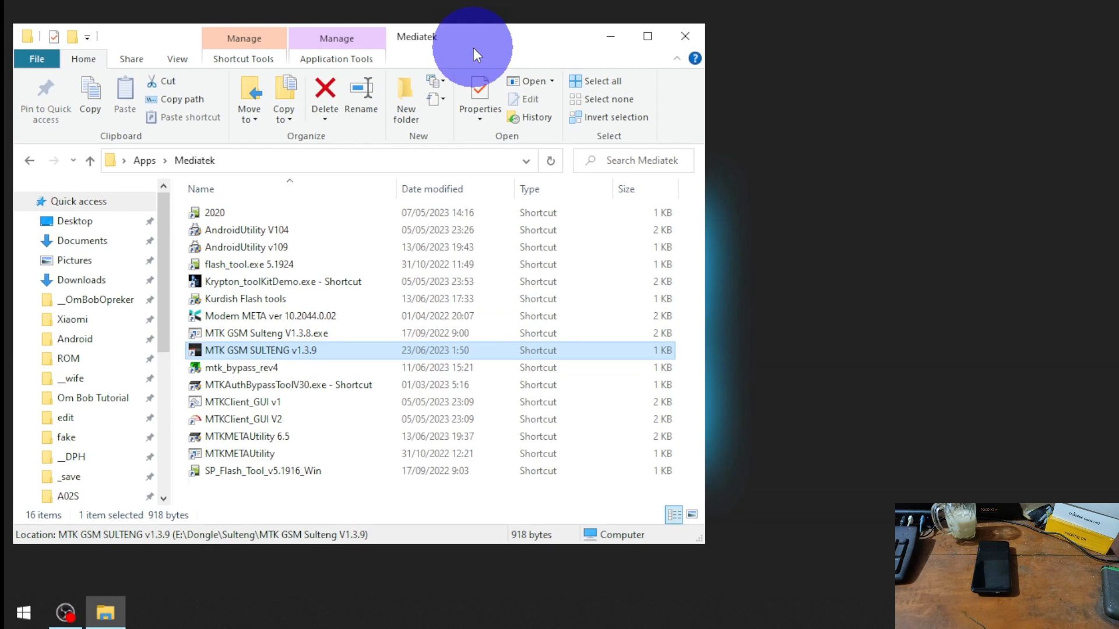
pyautogui.moveTo(479, 50)
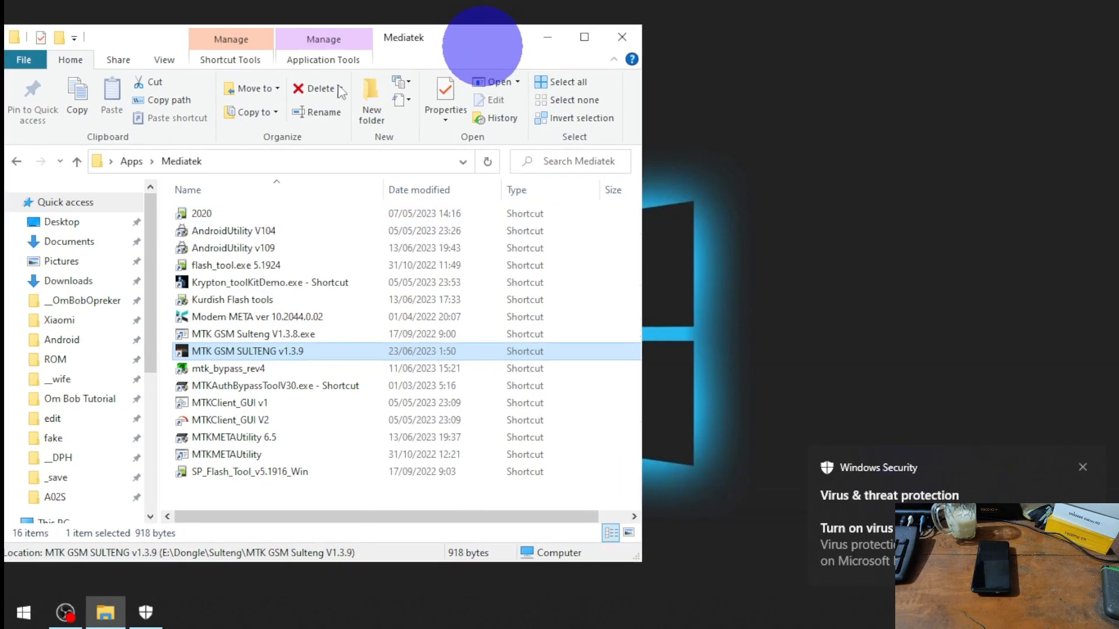
pyautogui.click(250, 334)
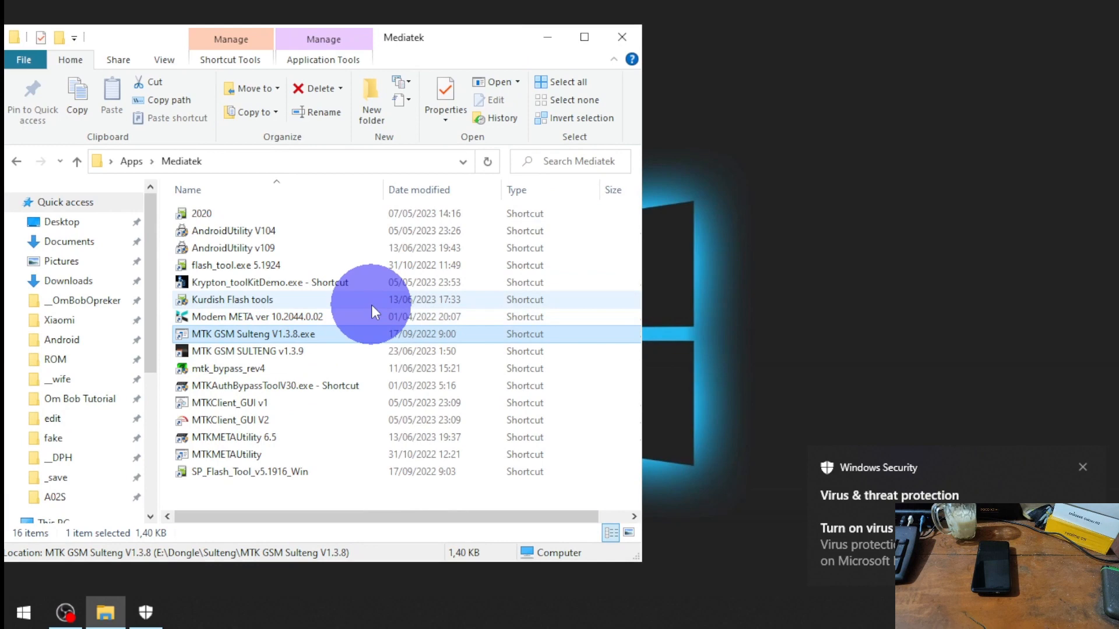
pyautogui.click(241, 351)
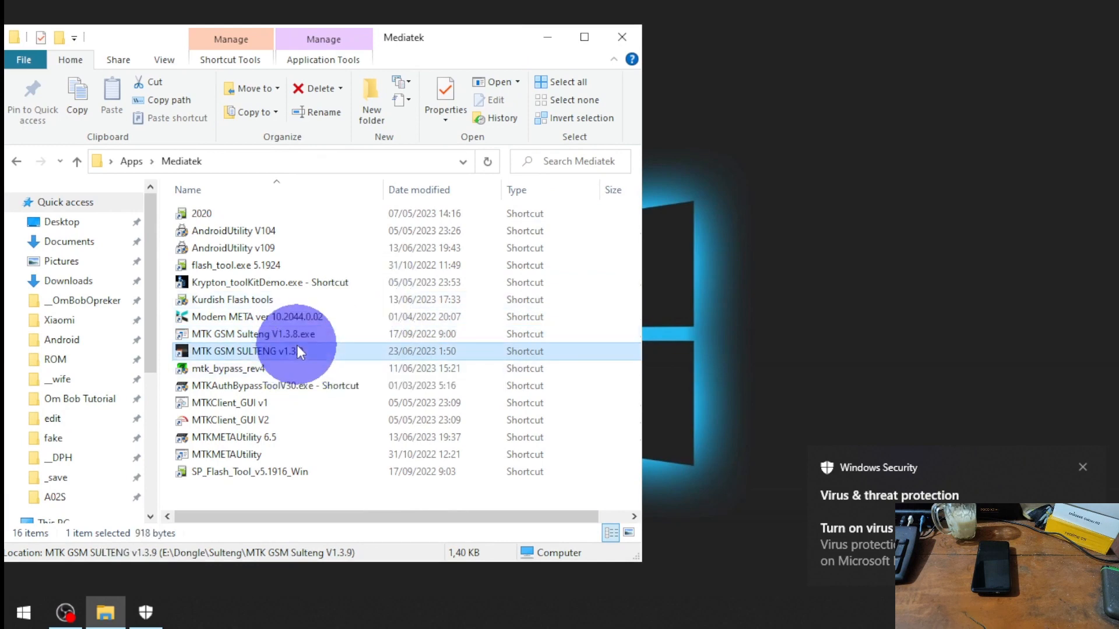
pyautogui.click(253, 334)
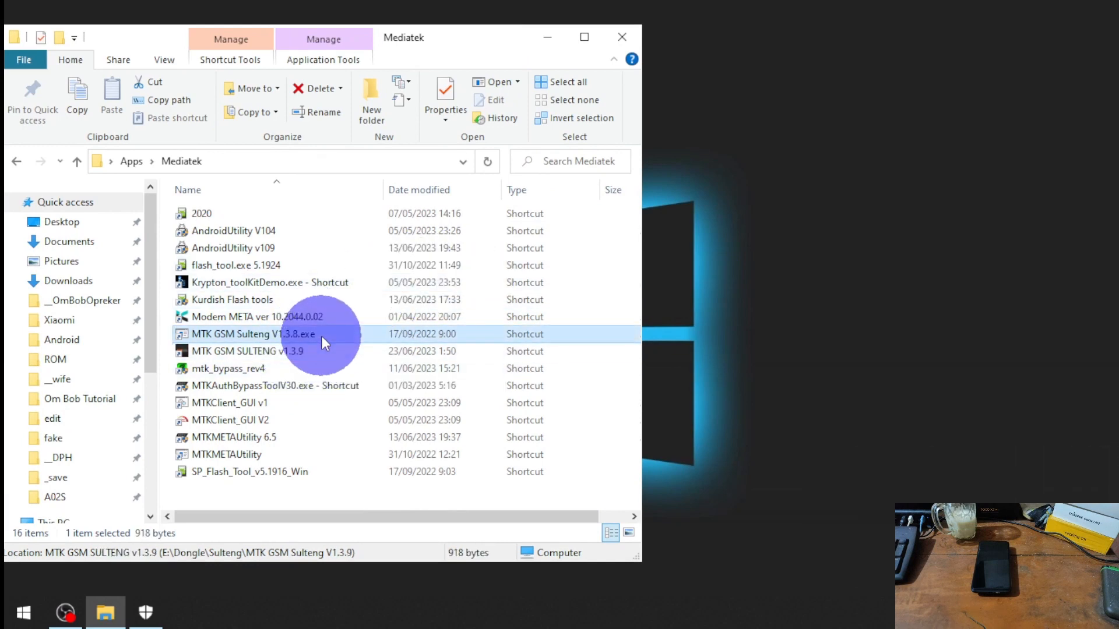
pyautogui.click(246, 351)
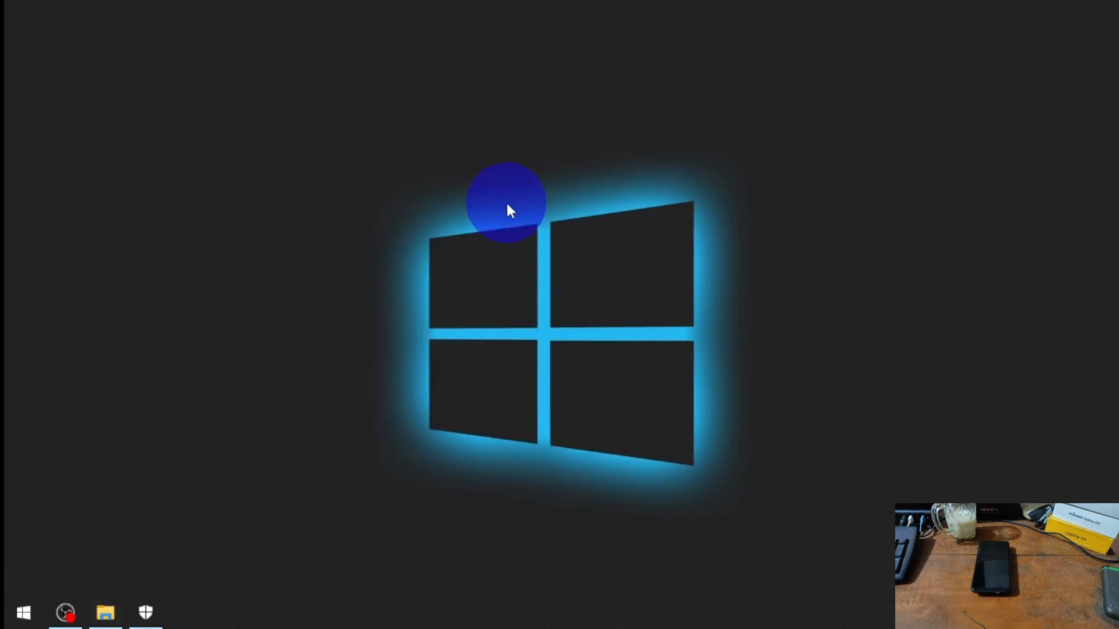
pyautogui.moveTo(313, 310)
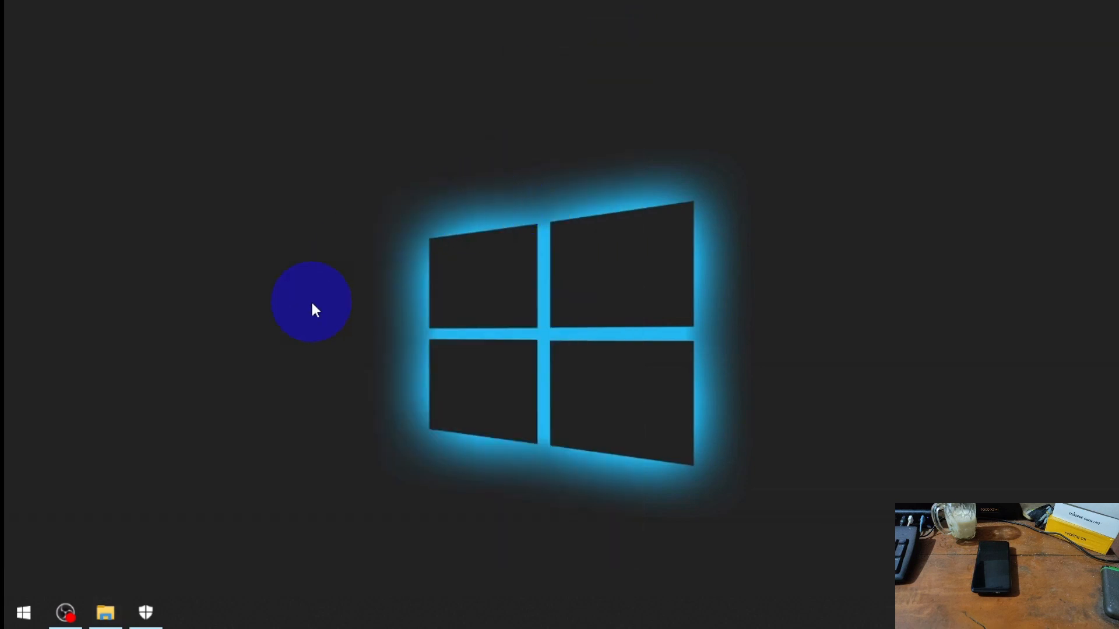
pyautogui.moveTo(367, 280)
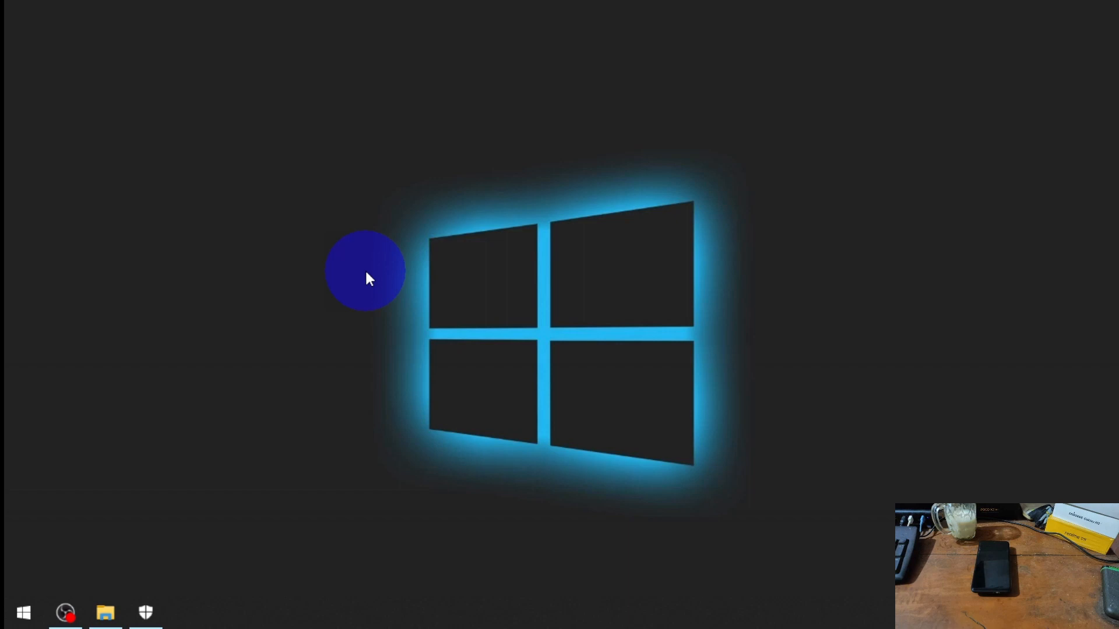
# Restore the Mediatek folder and launch the MTK GSM SULTENG v1.3.9 shortcut.
pyautogui.click(104, 613)
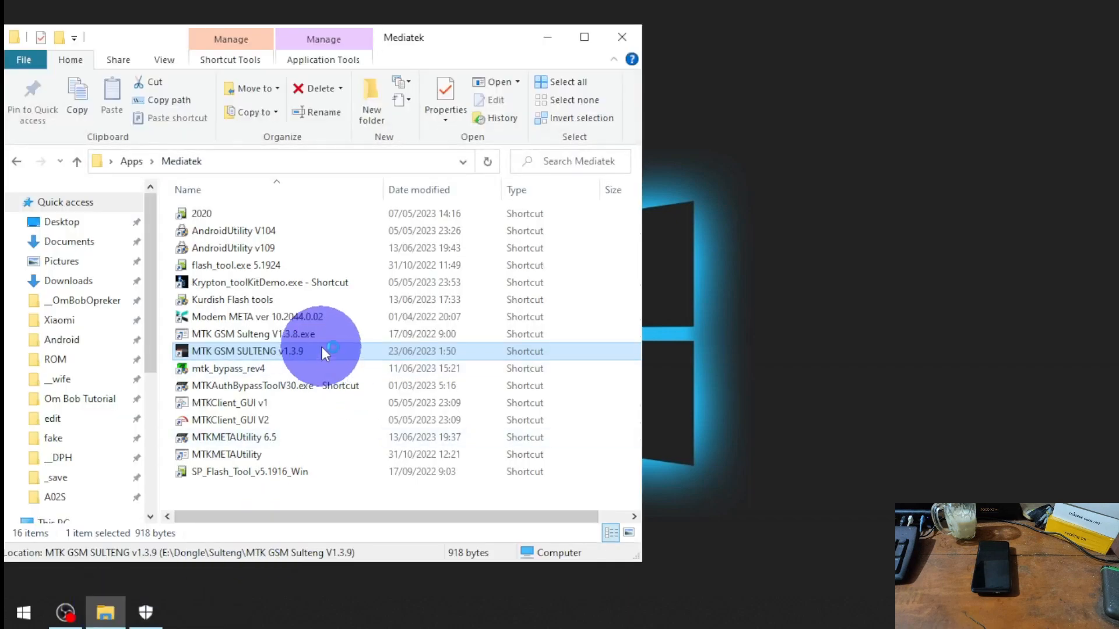
pyautogui.doubleClick(237, 351)
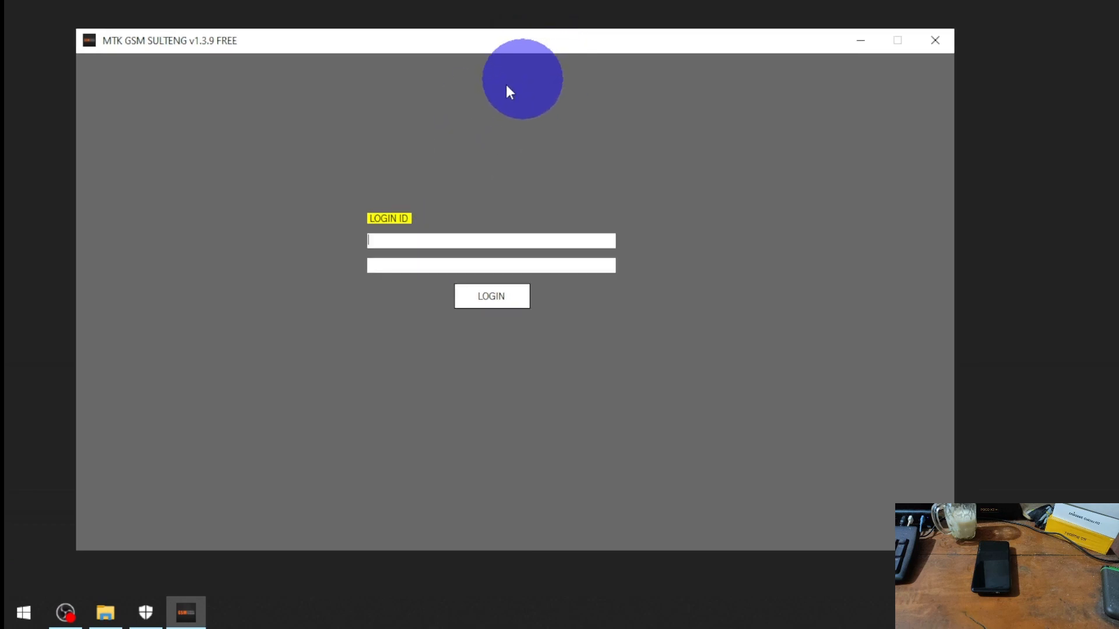
# Enter the login ID and password and log in to MTK GSM SULTENG.
pyautogui.write('u')
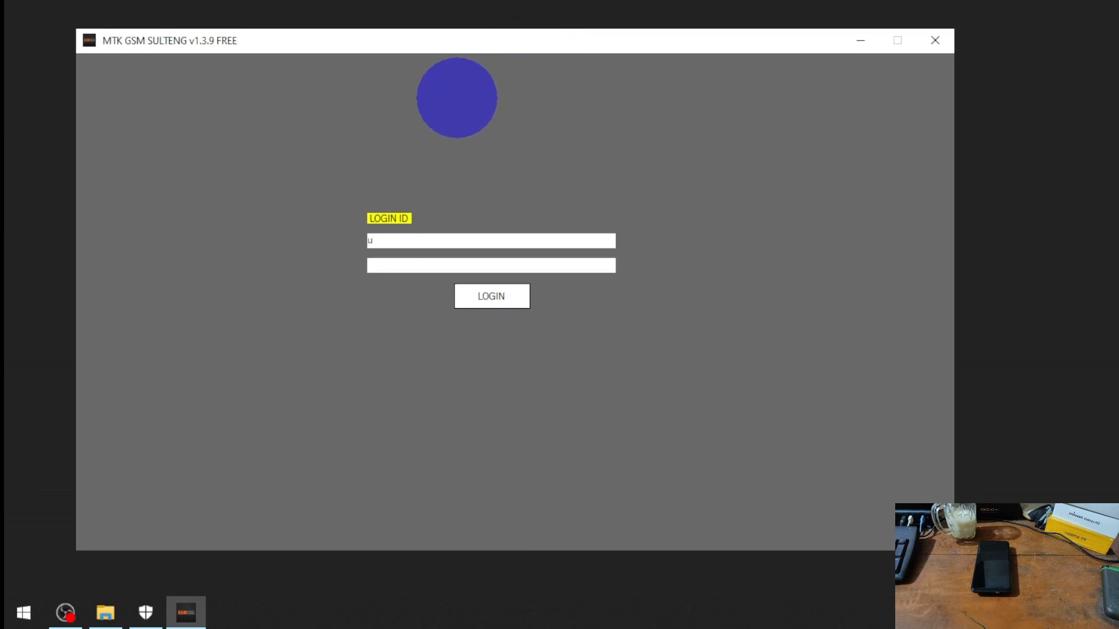
pyautogui.write('ombo')
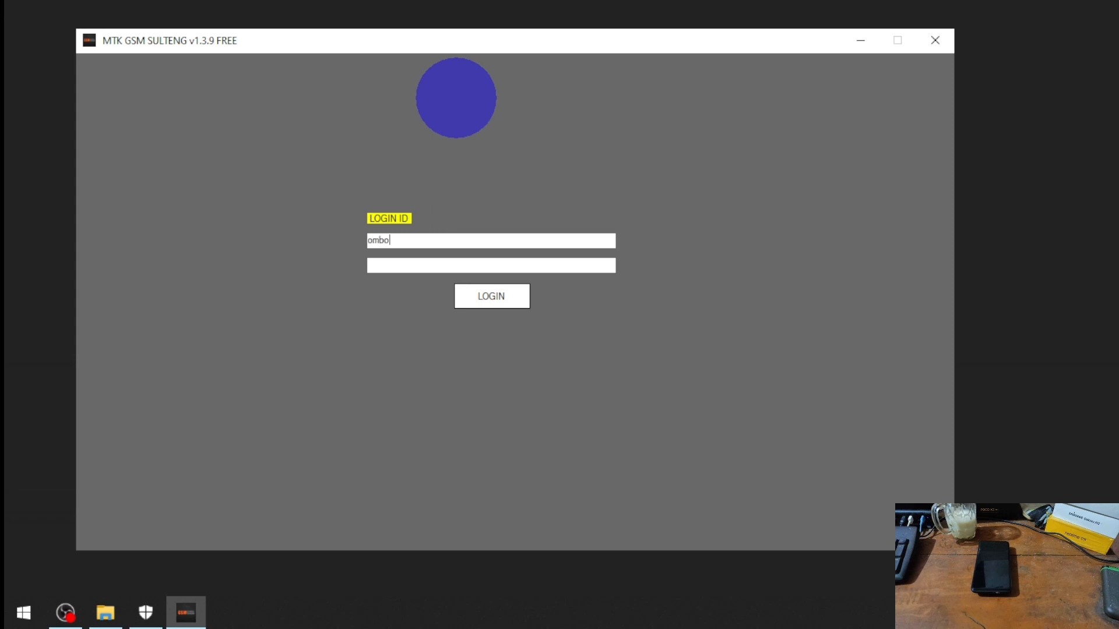
pyautogui.write('bopreker')
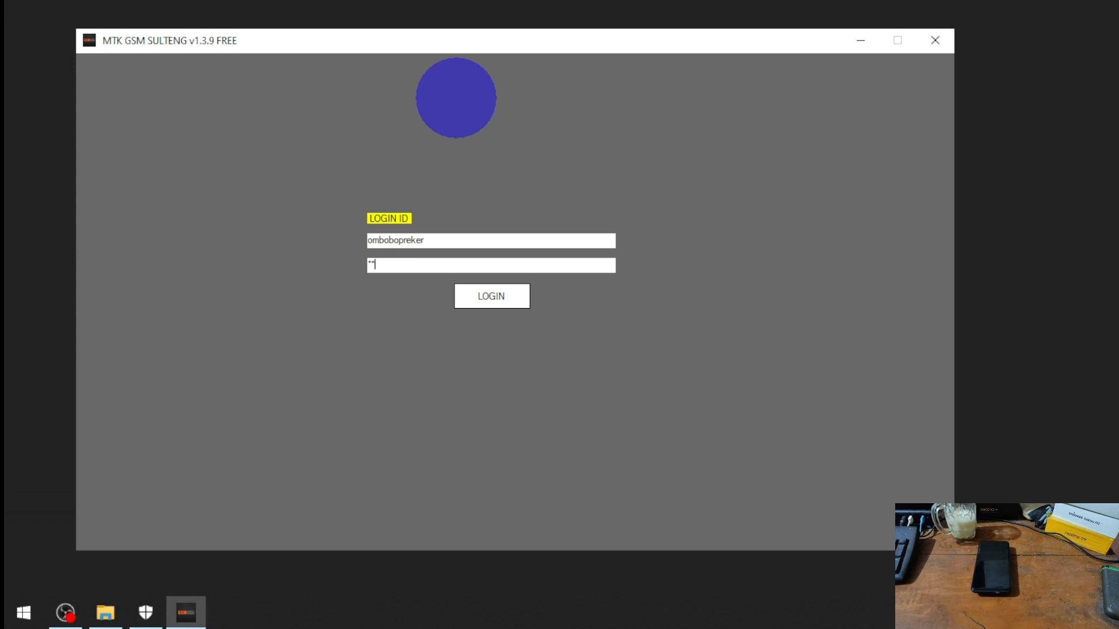
pyautogui.press('Backspace')
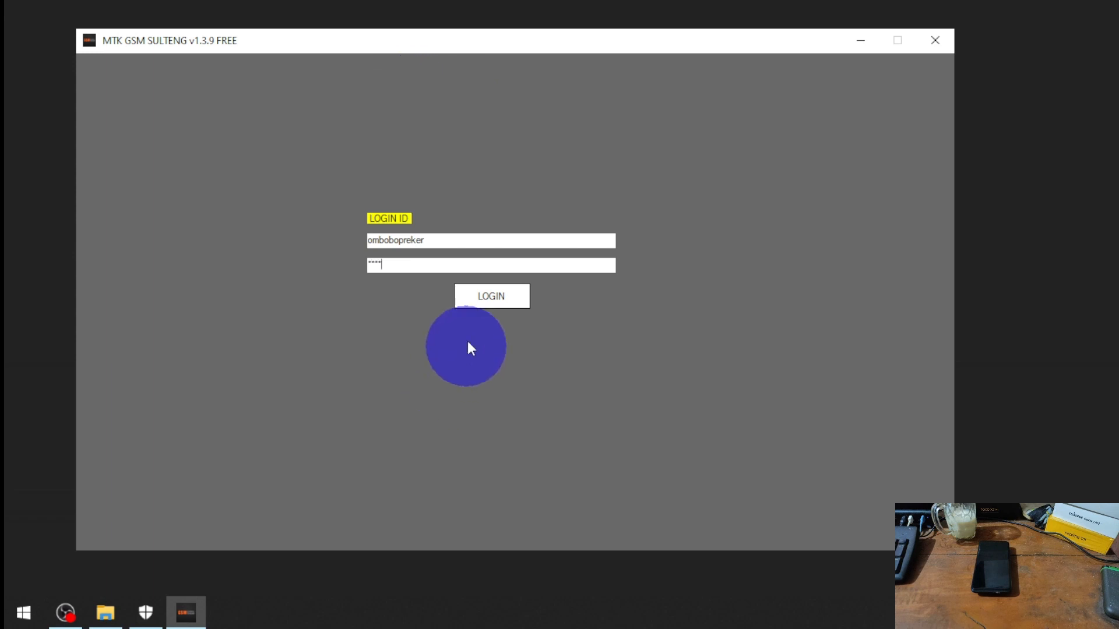
pyautogui.click(492, 295)
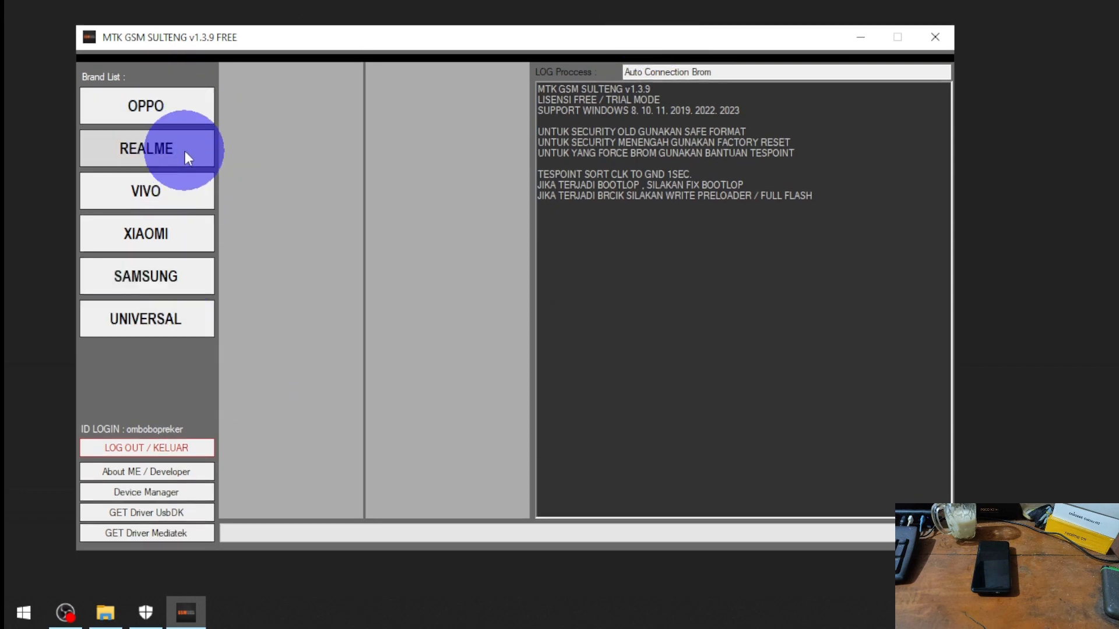
pyautogui.moveTo(277, 280)
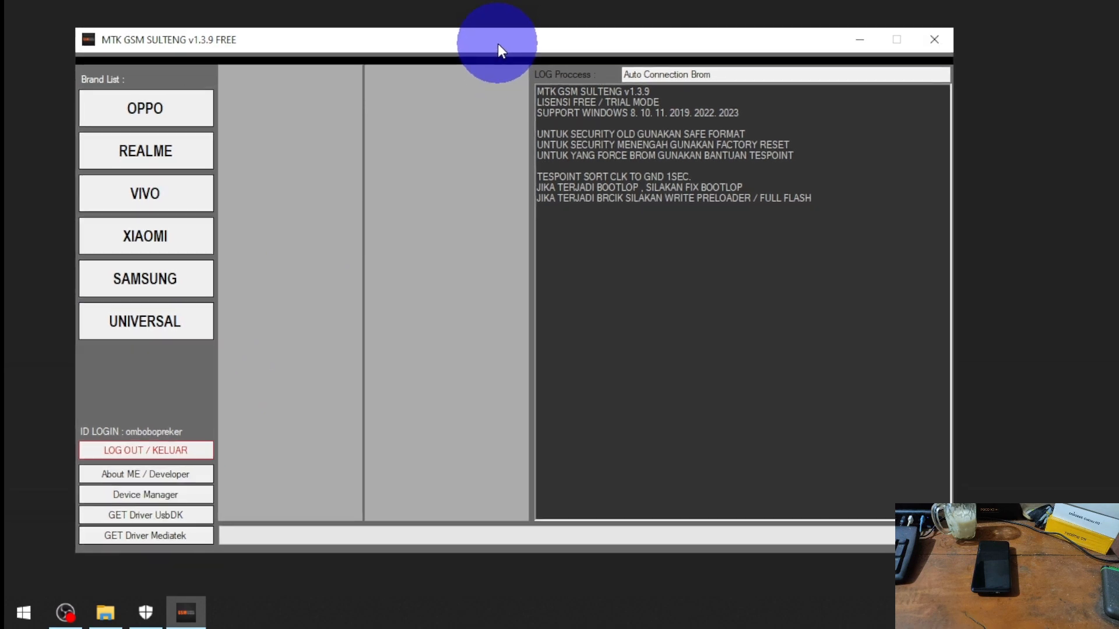
# Choose UNIVERSAL in the Brand List to show its service functions.
pyautogui.click(145, 322)
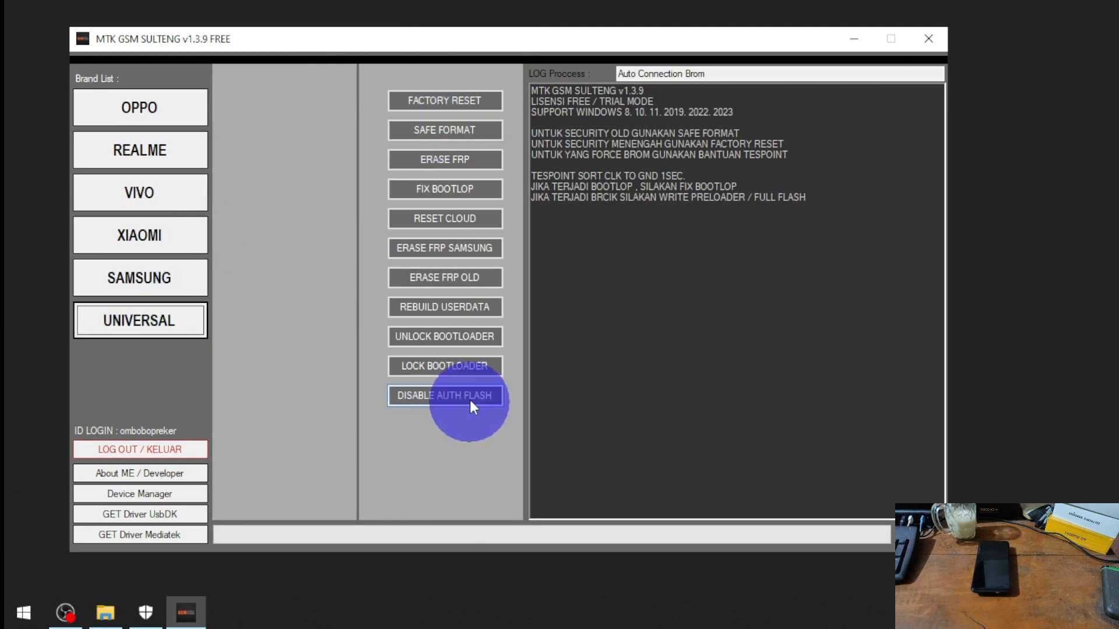
# Run UNLOCK BOOTLOADER until the log reports UBL done and all processes done.
pyautogui.click(446, 336)
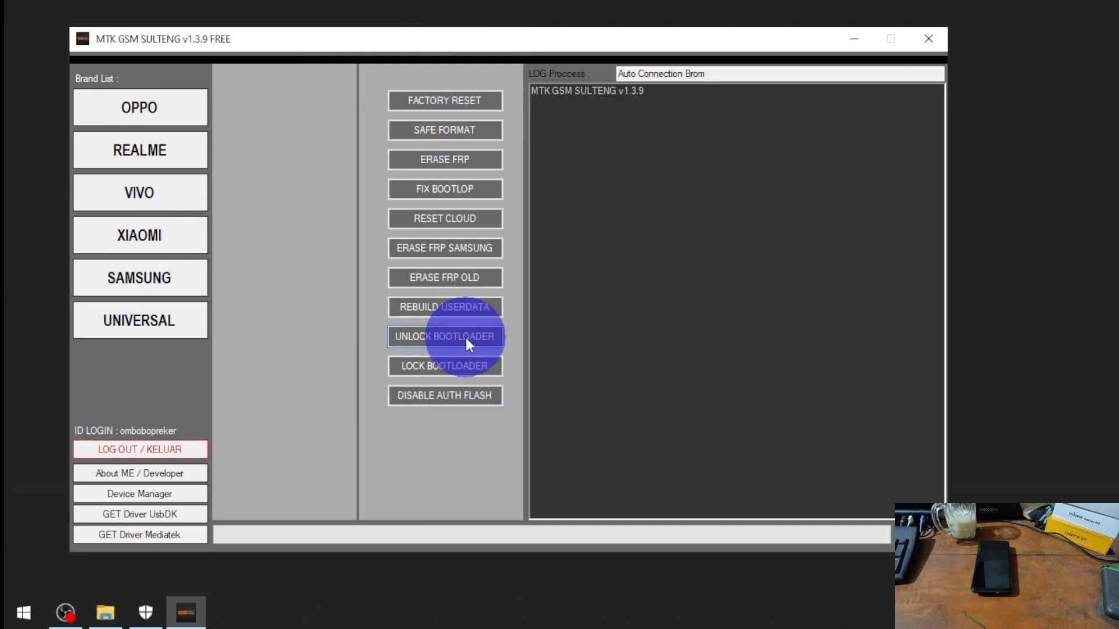
pyautogui.click(445, 336)
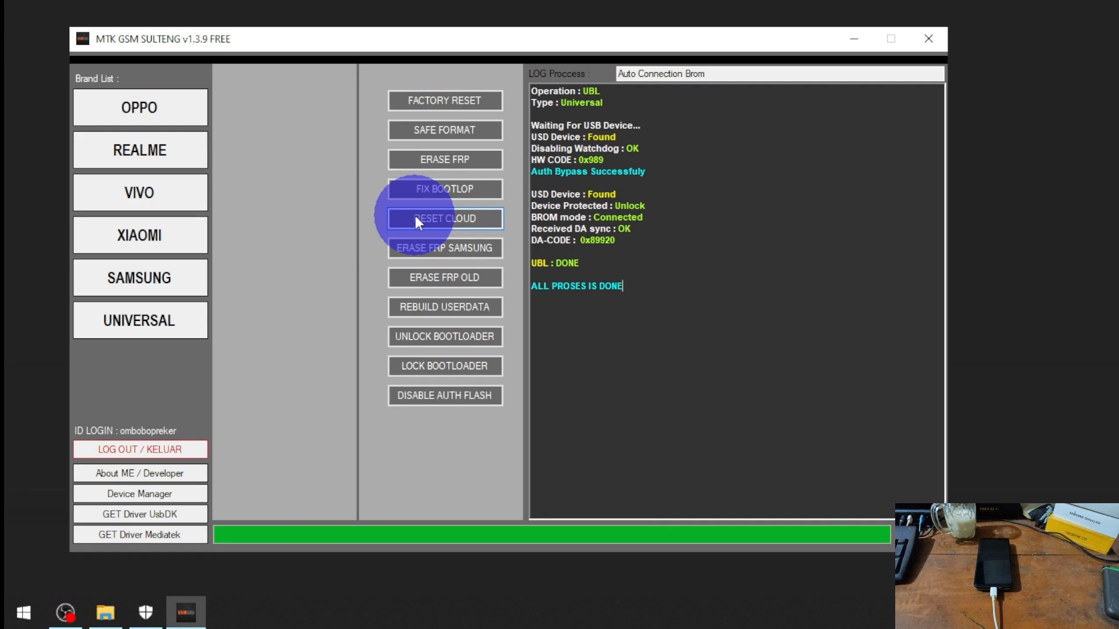
pyautogui.moveTo(864, 44)
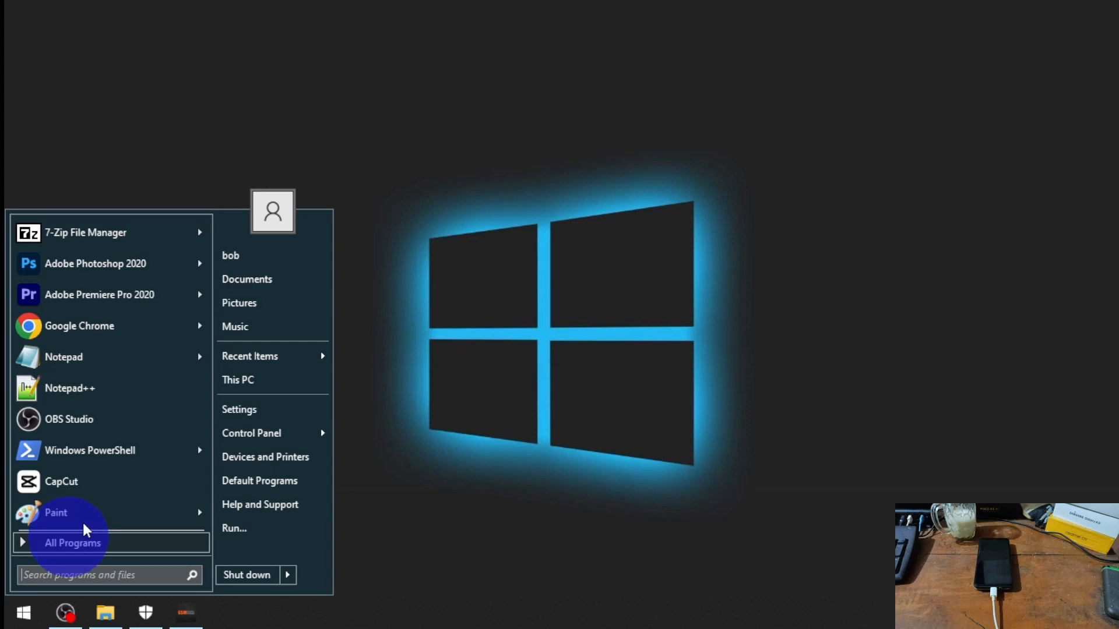
# Launch Windows PowerShell from the Start menu and move to the C drive root.
pyautogui.click(90, 450)
pyautogui.write('f')
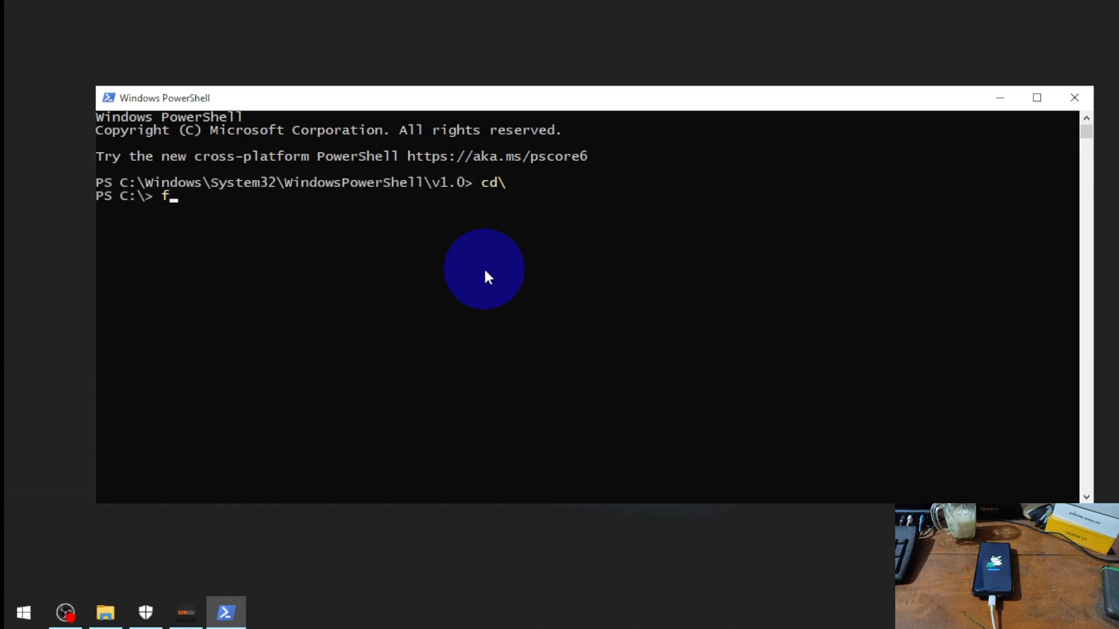
# Run 'fastboot devices' to confirm the phone is listed in fastboot mode.
pyautogui.write('astboot')
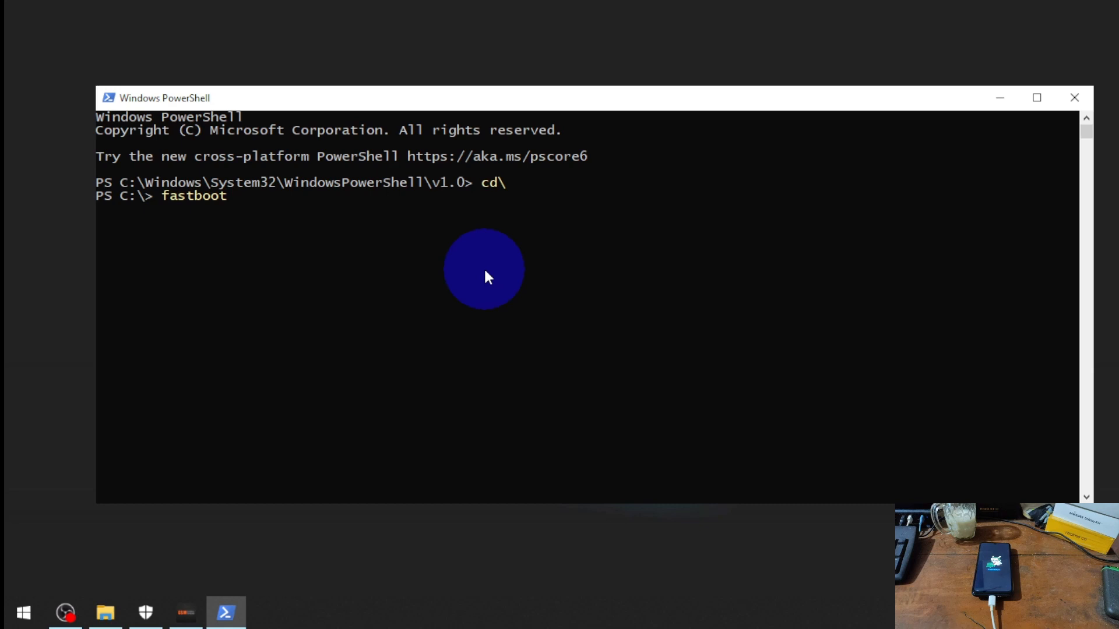
pyautogui.write('devi')
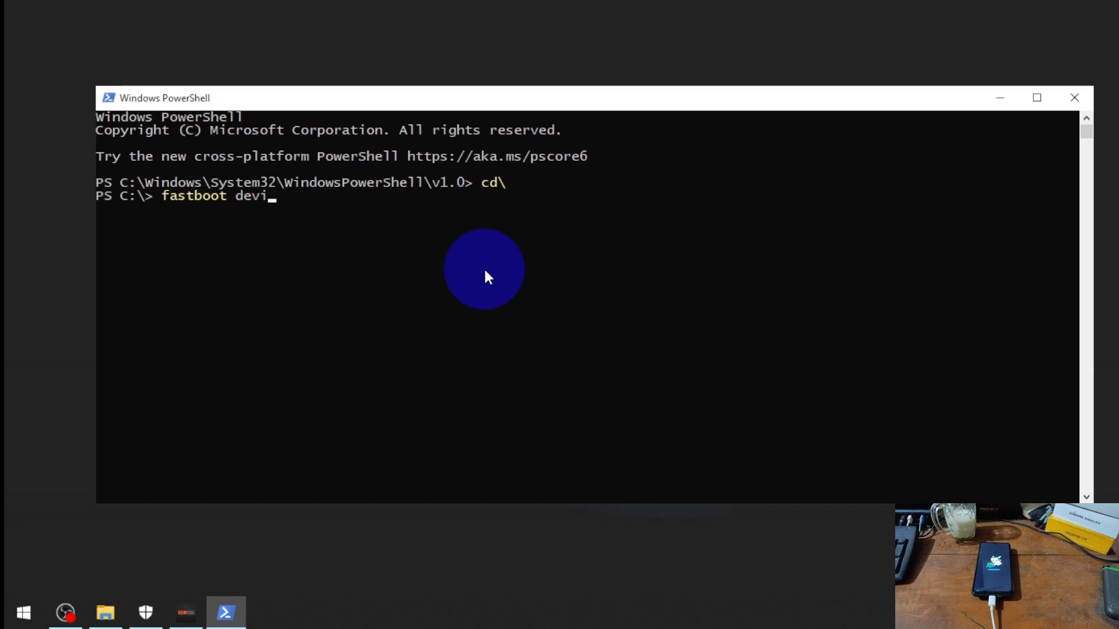
pyautogui.press('Enter')
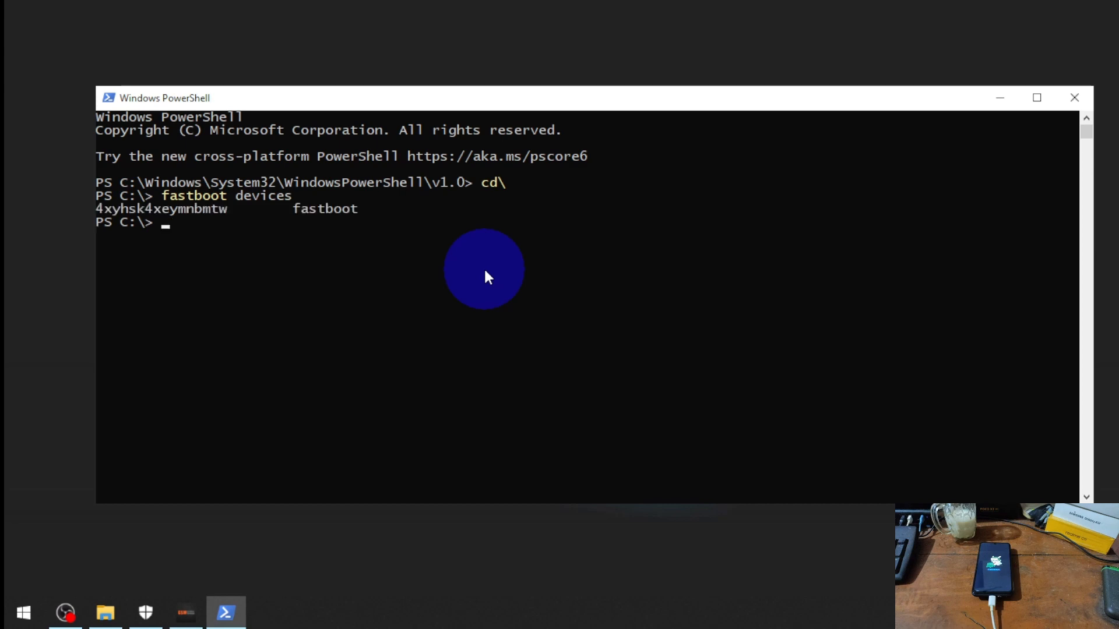
# Dump all bootloader variables with 'fastboot getvar all'.
pyautogui.write('fastboot device')
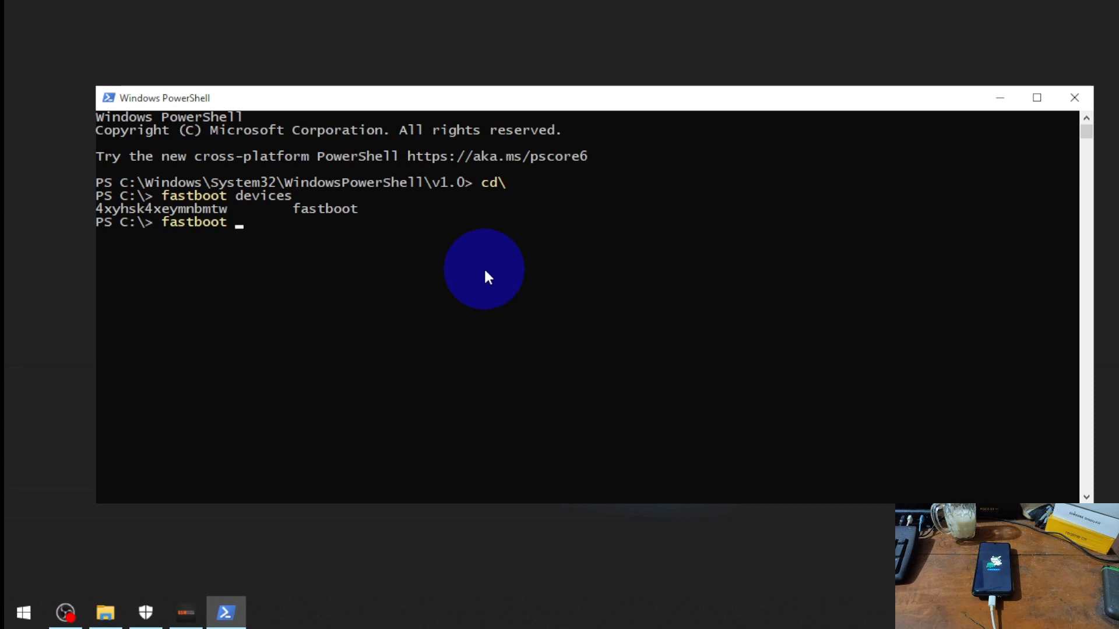
pyautogui.write('ge')
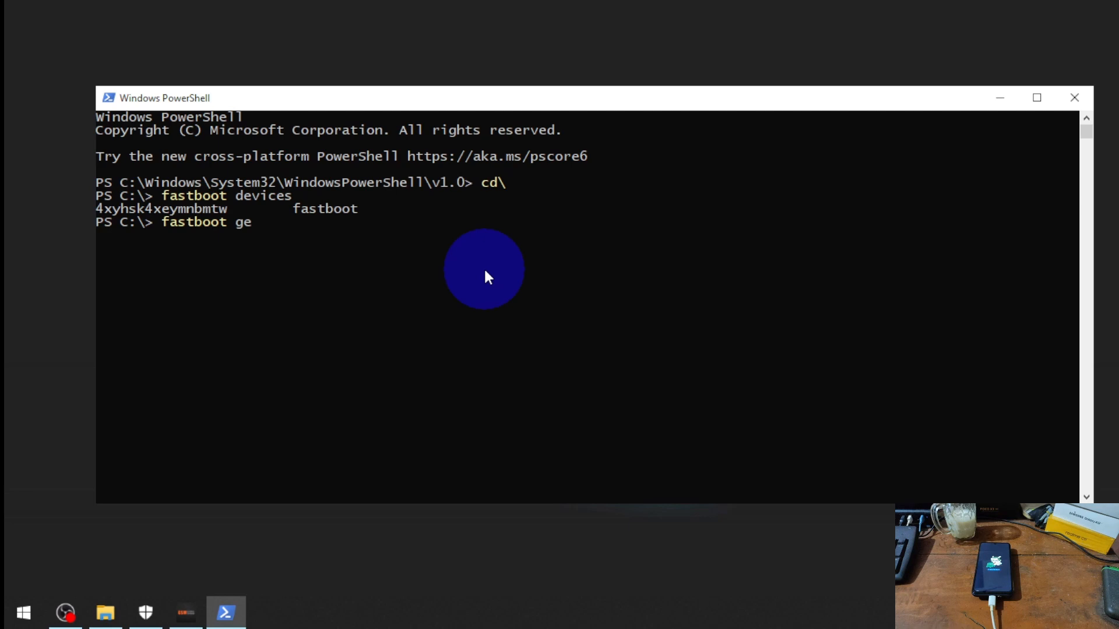
pyautogui.write('tvar')
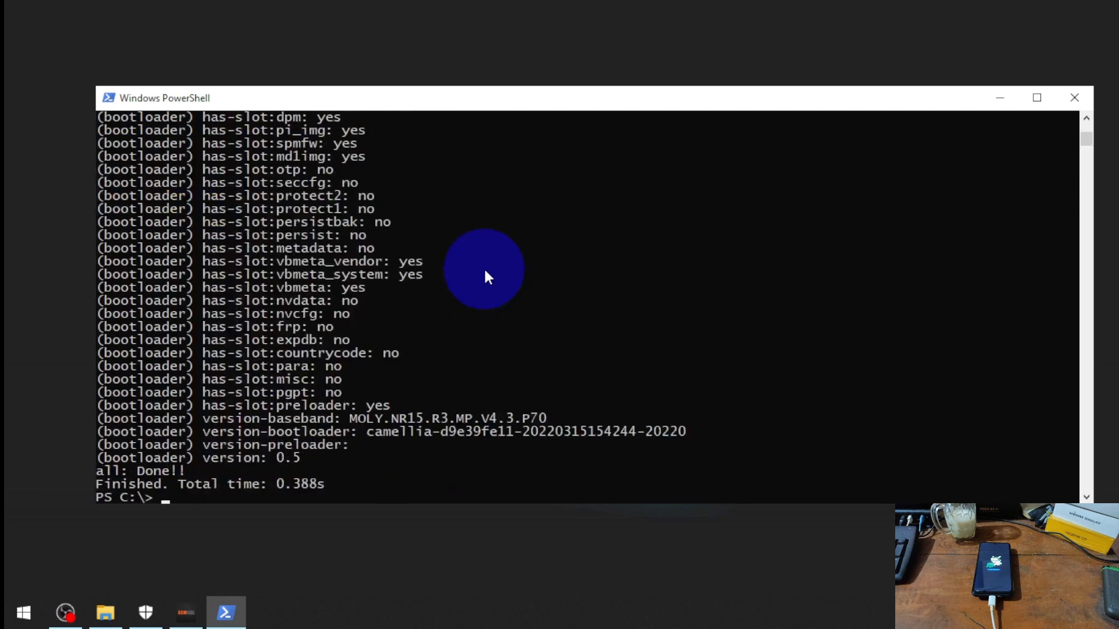
pyautogui.moveTo(349, 288)
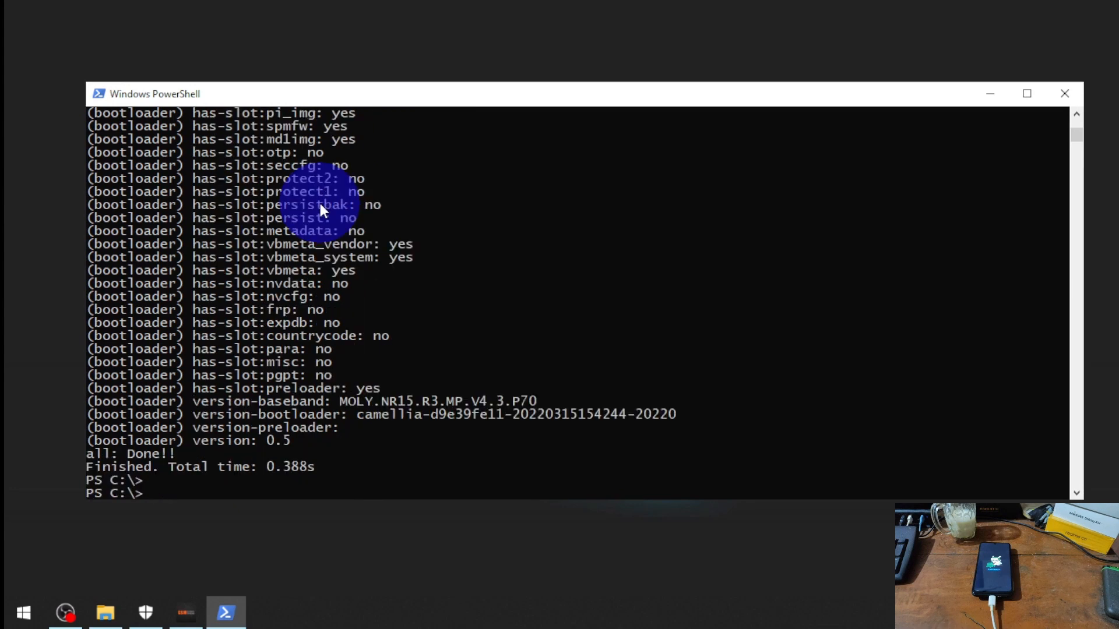
# Start a fastboot command and show the Poco M3 Pro 5G folder containing vbmeta.img.
pyautogui.write('fastboot')
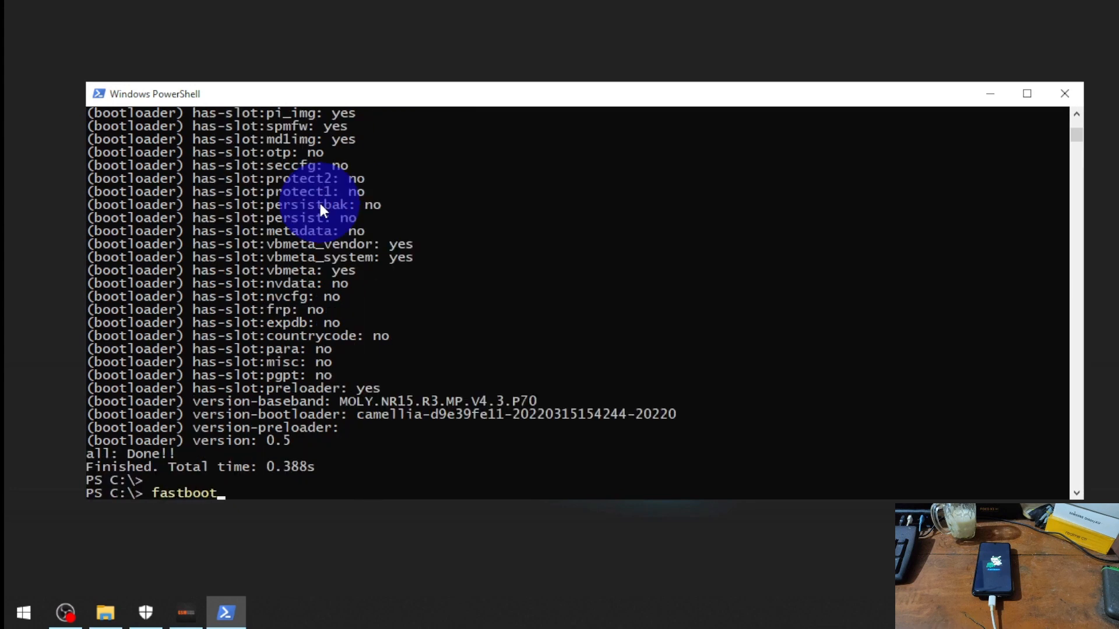
pyautogui.write('reboo')
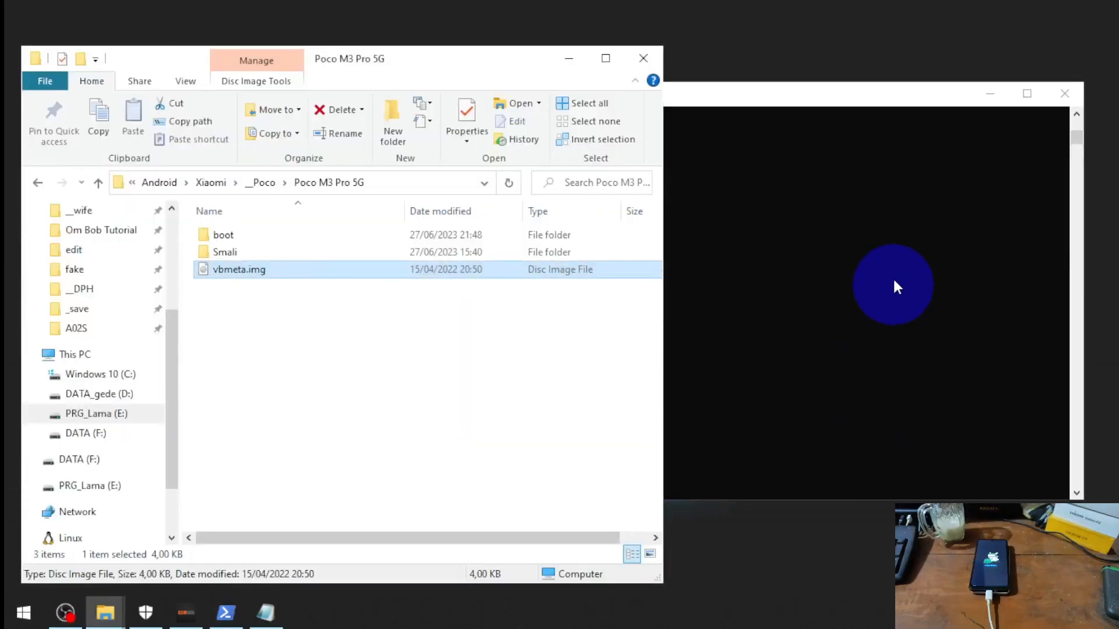
pyautogui.moveTo(757, 197)
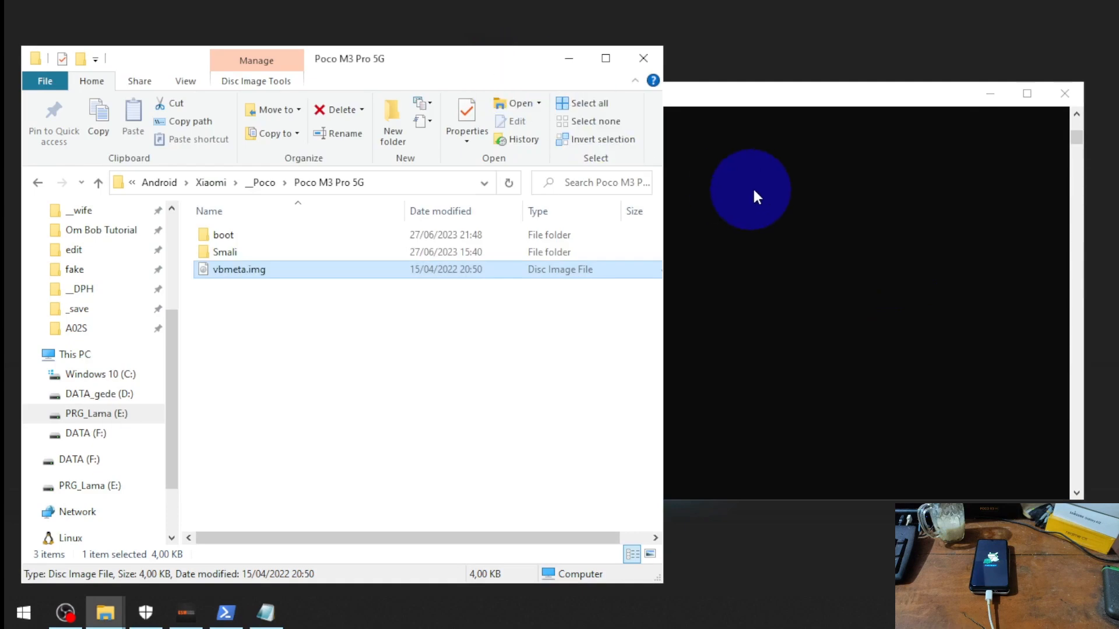
# Flash vbmeta.img with --disable-verity and --disable-verification, writing vbmeta_a.
pyautogui.click(225, 613)
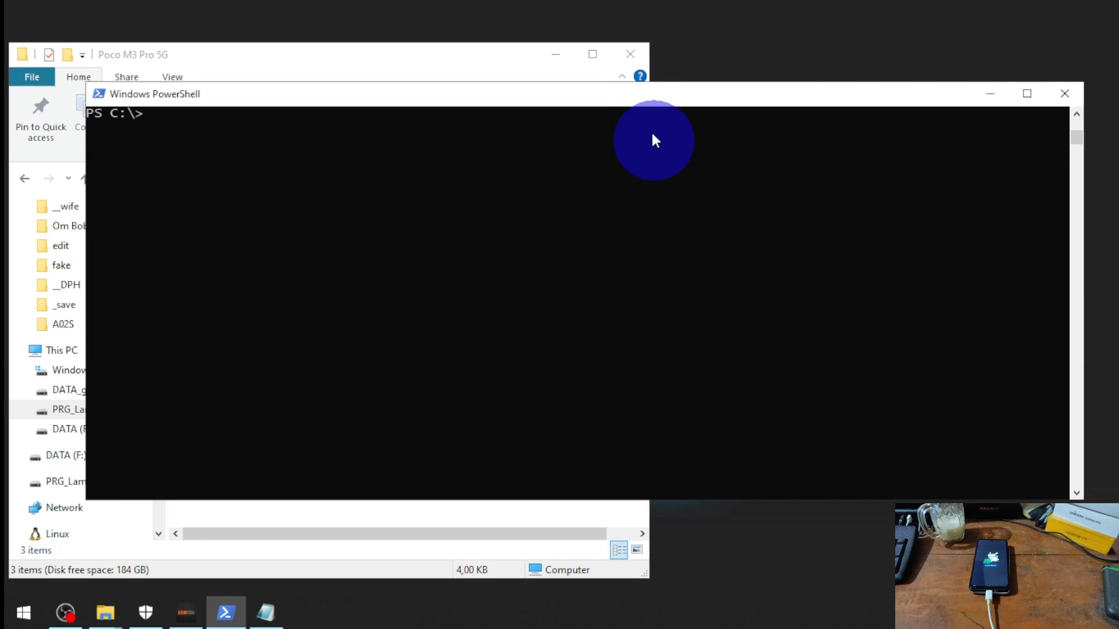
pyautogui.write('fastboot --disable-verity --disable-verification flash vbmeta')
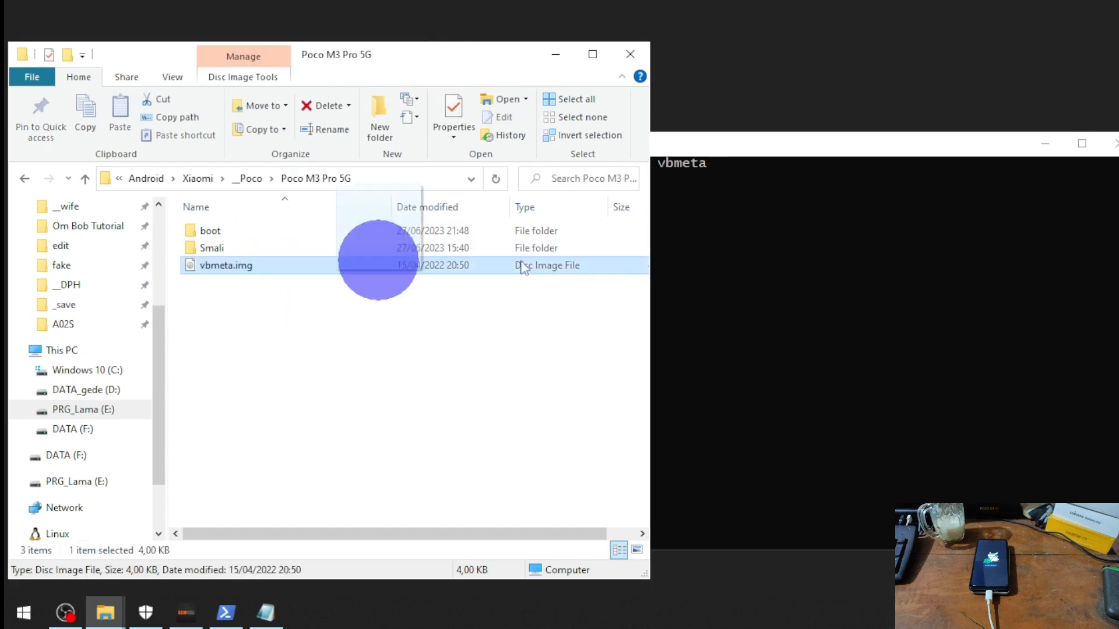
pyautogui.click(225, 612)
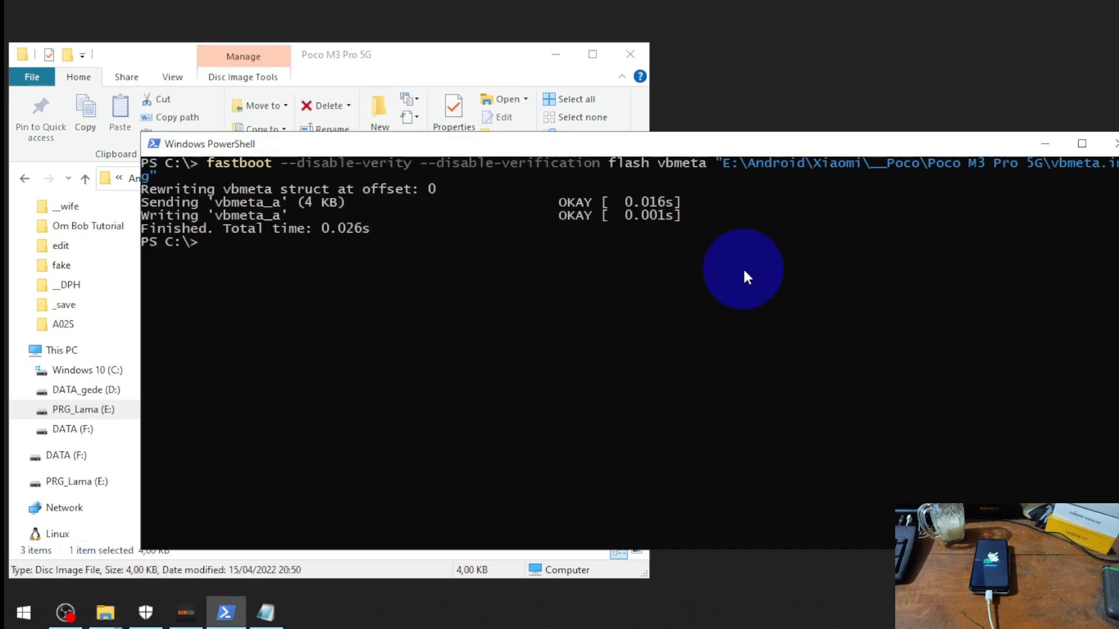
pyautogui.write('fastboo')
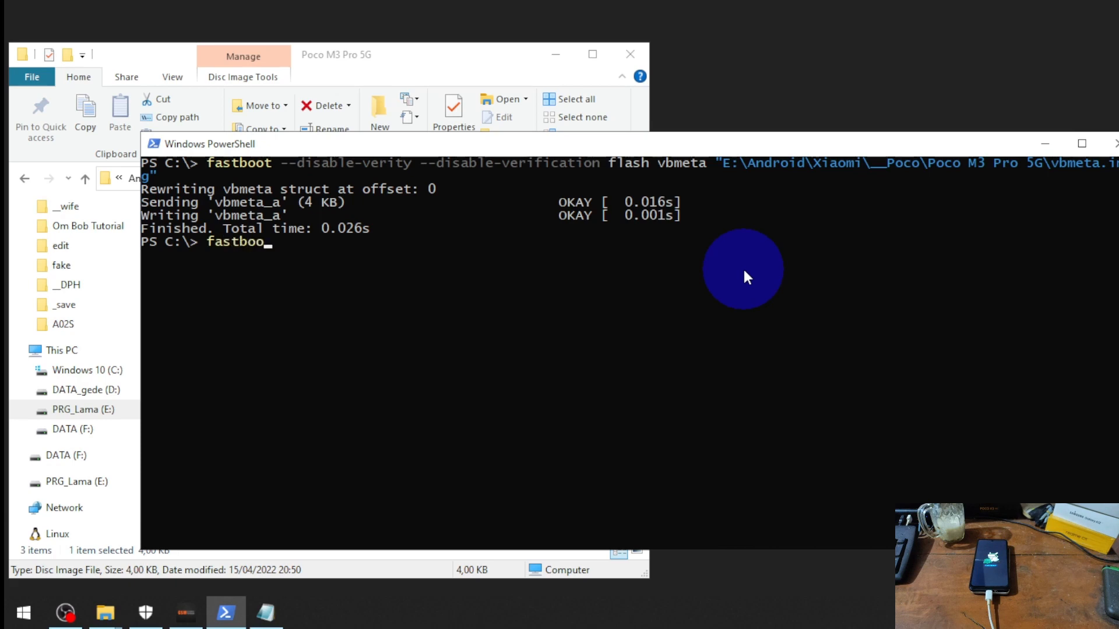
# Run 'fastboot reboot recovery' to send the phone into recovery mode.
pyautogui.write('r')
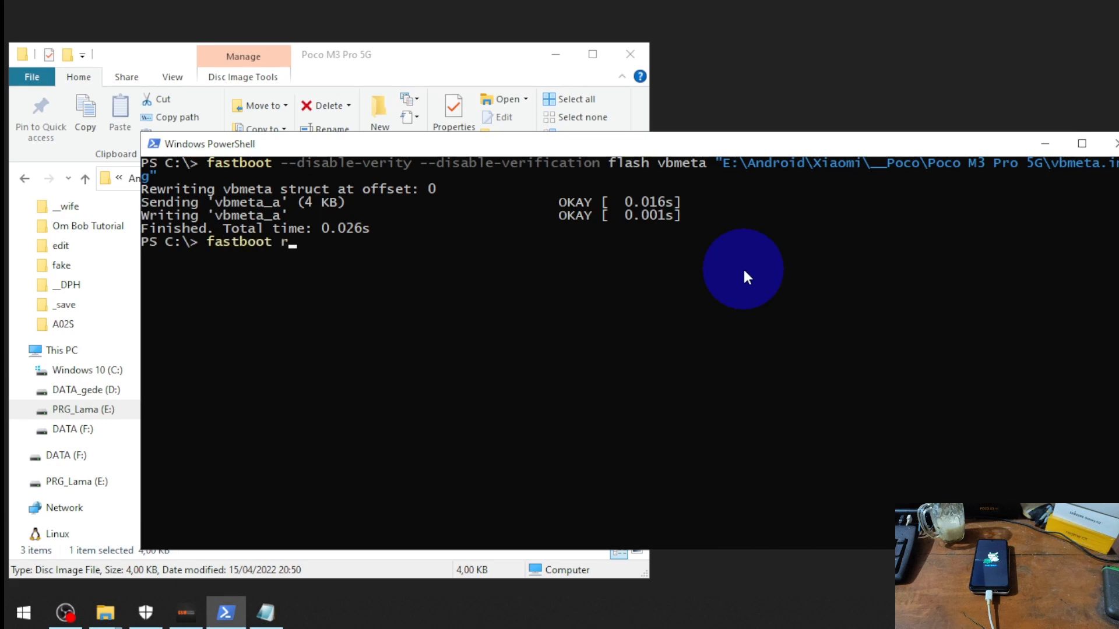
pyautogui.write('eboot')
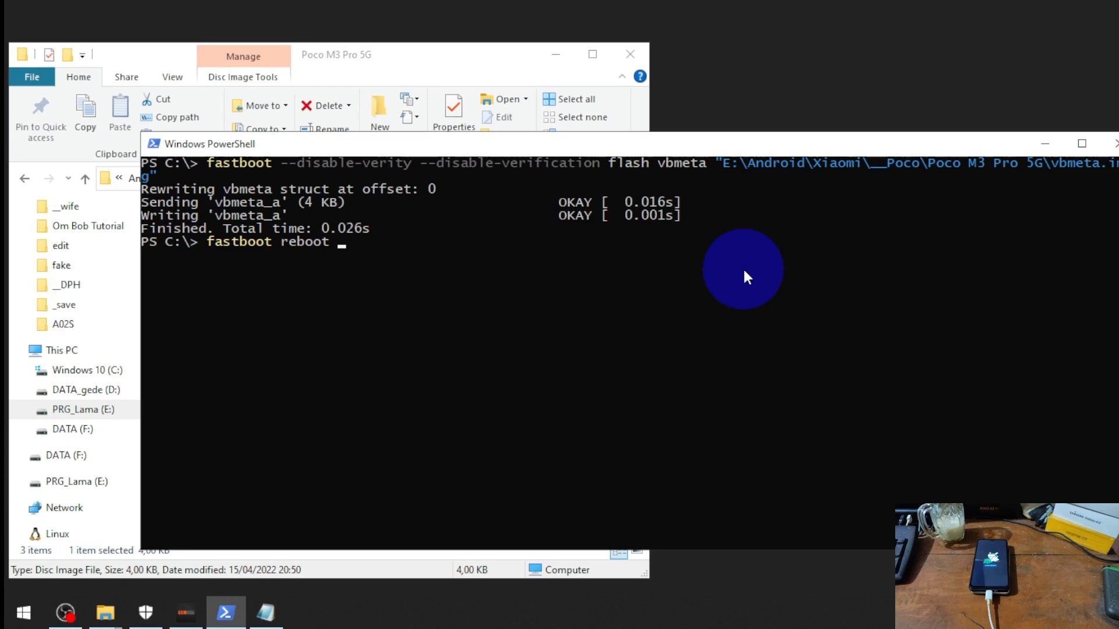
pyautogui.write('recovery')
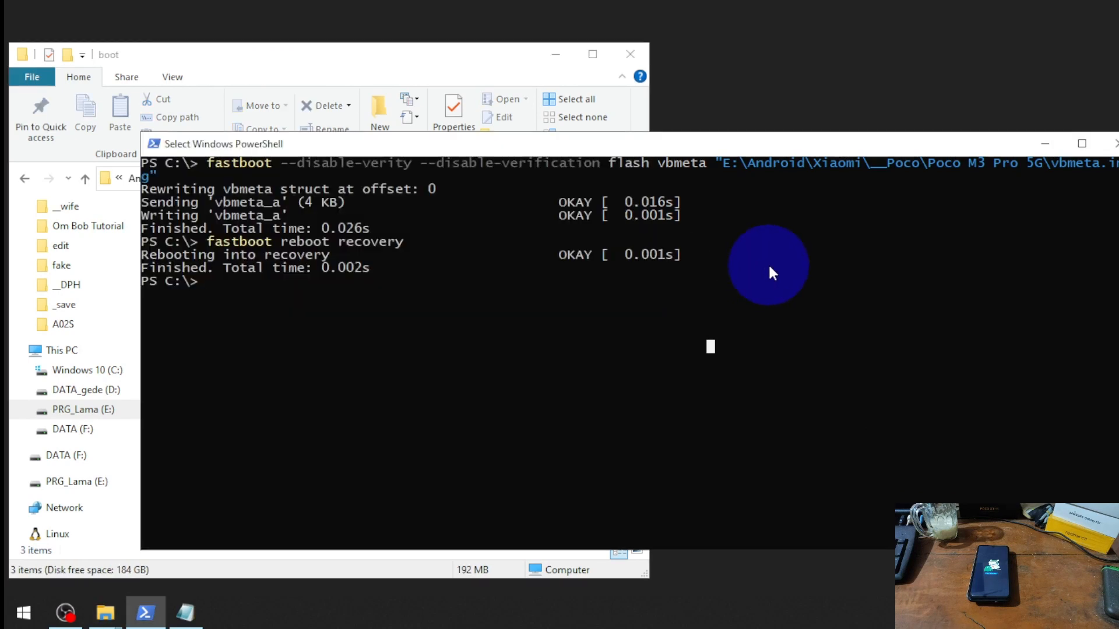
# Run 'fastboot flash boot' with the dragged boot_delta_12.5.4.img path, flashing it to boot_a.
pyautogui.write('fastbooty')
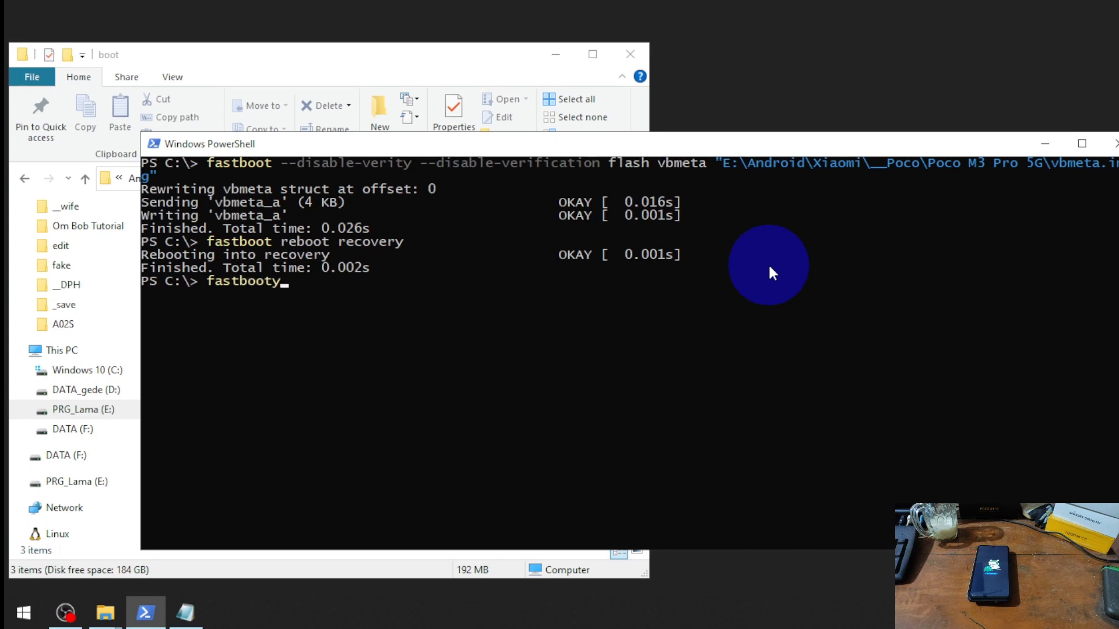
pyautogui.press('Backspace')
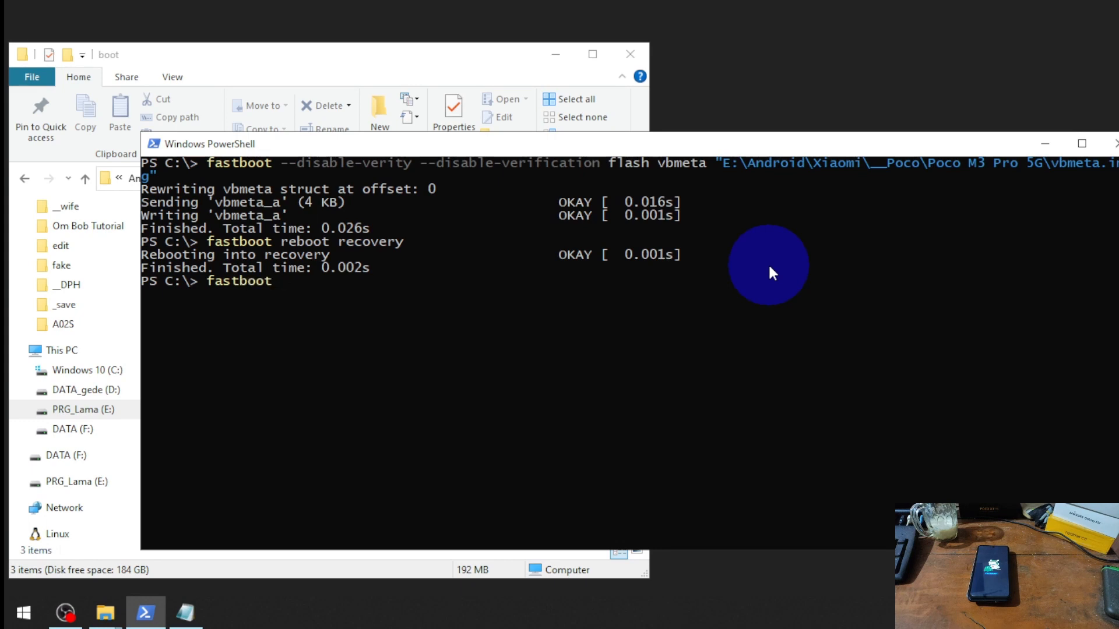
pyautogui.write('flash boot')
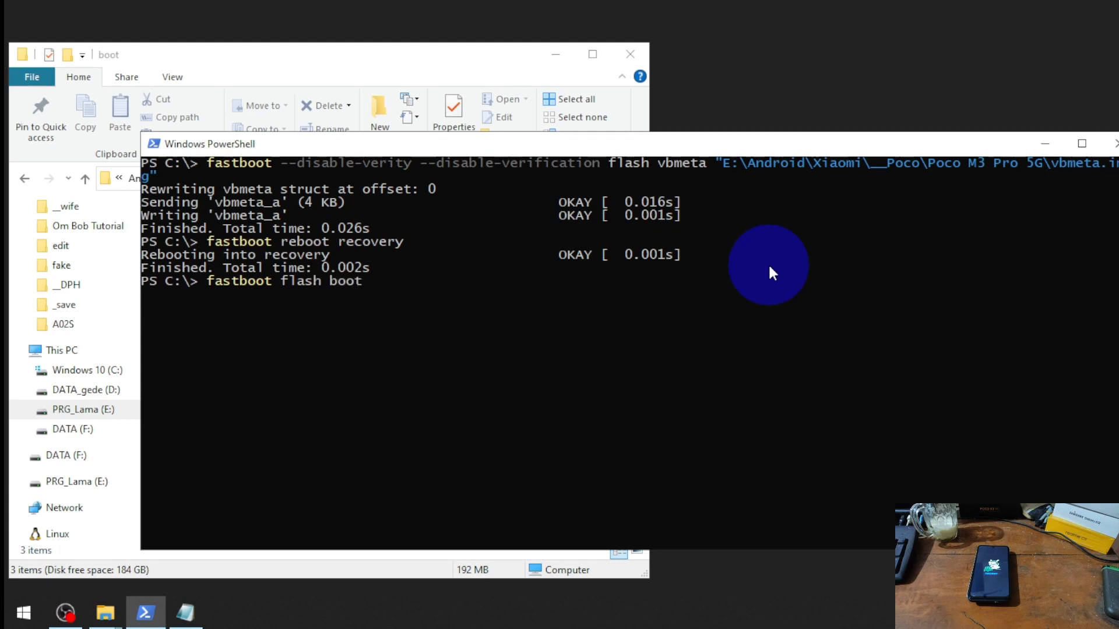
pyautogui.click(102, 612)
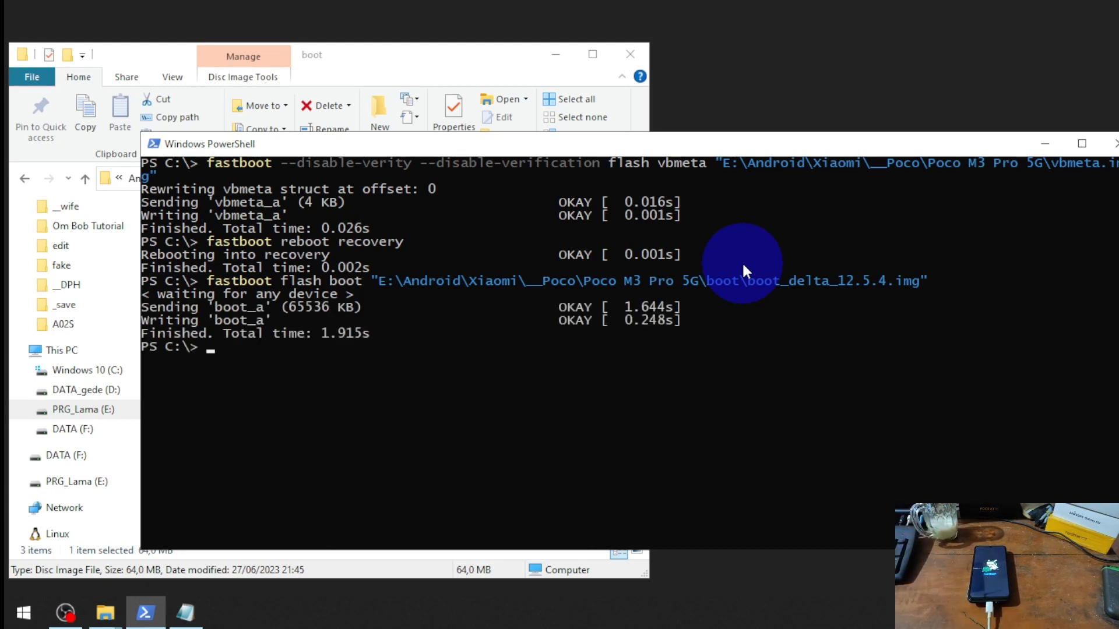
pyautogui.write('fastboot reboo')
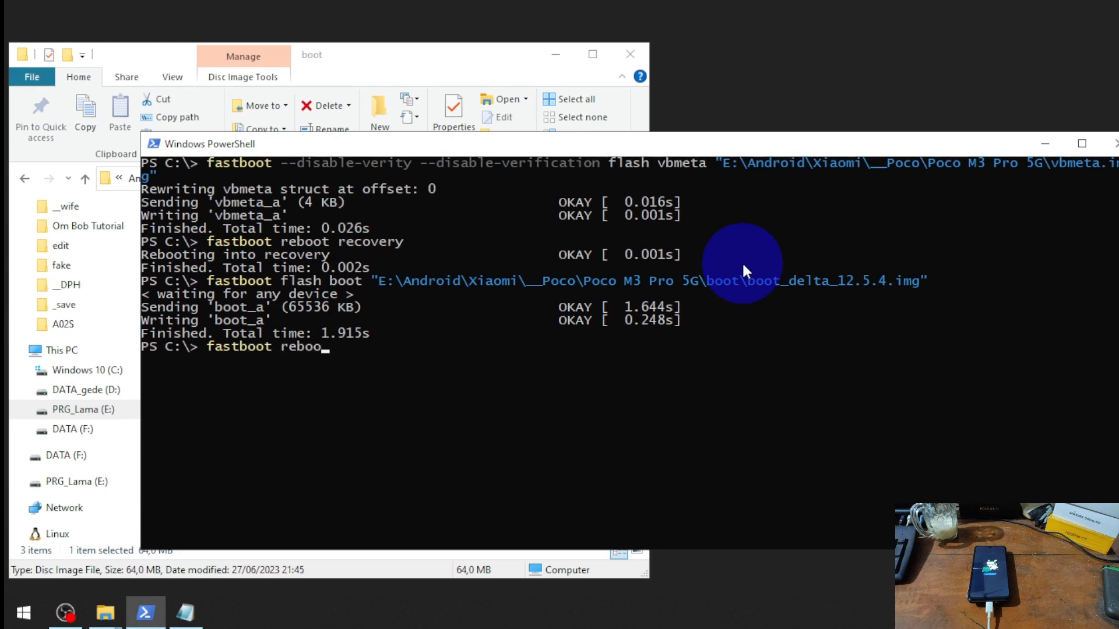
# Run 'fastboot reboot', then accept Magisk's Requires Additional Setup dialog so the phone restarts.
pyautogui.press('Enter')
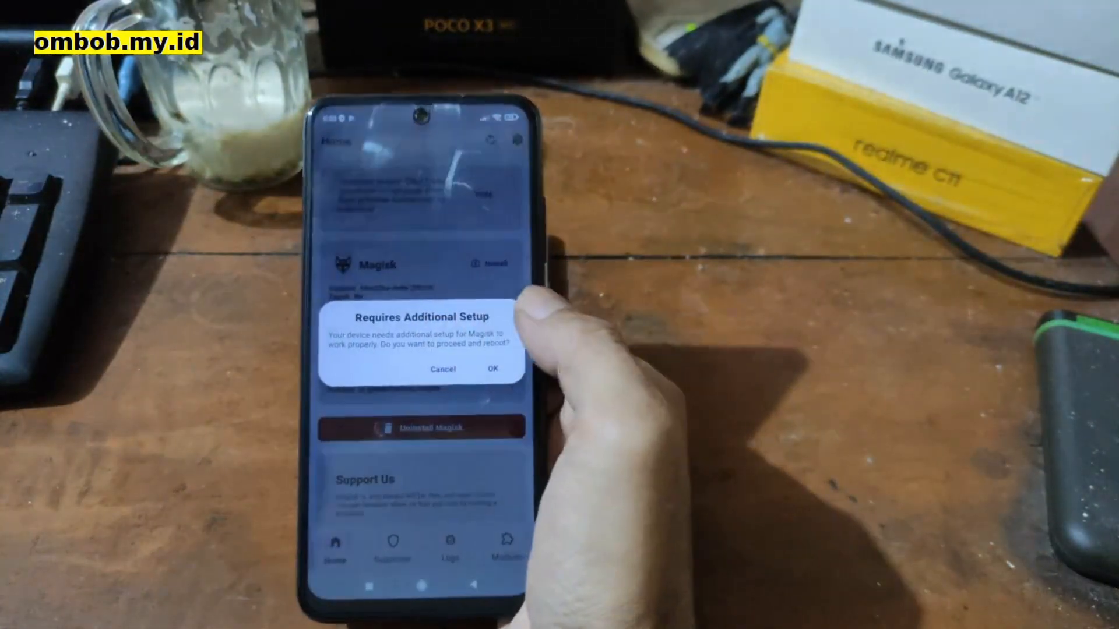
pyautogui.click(492, 369)
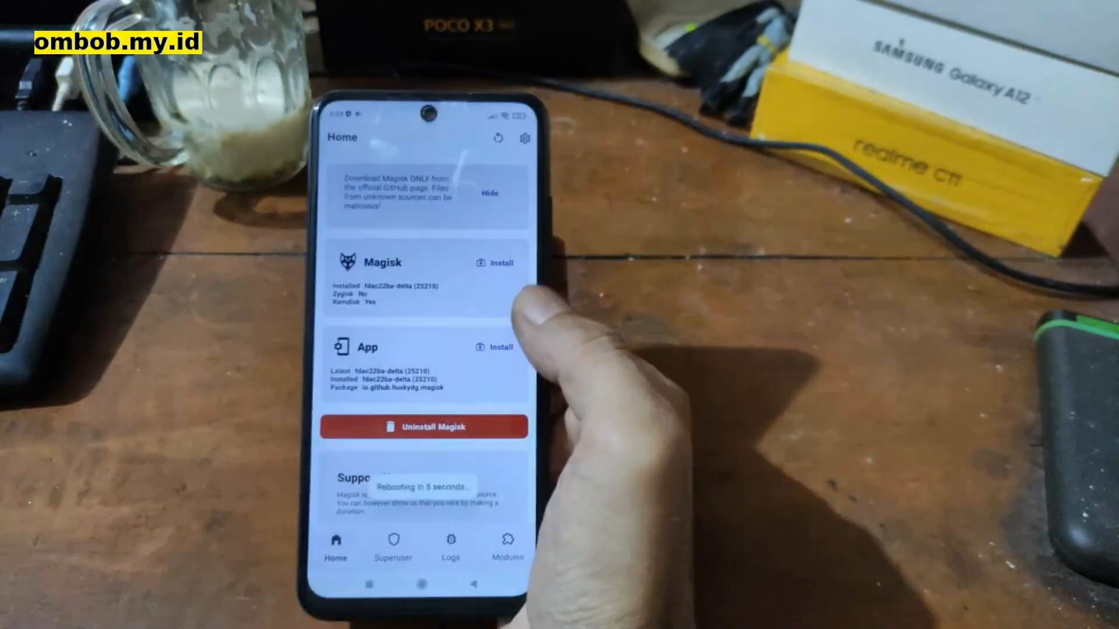